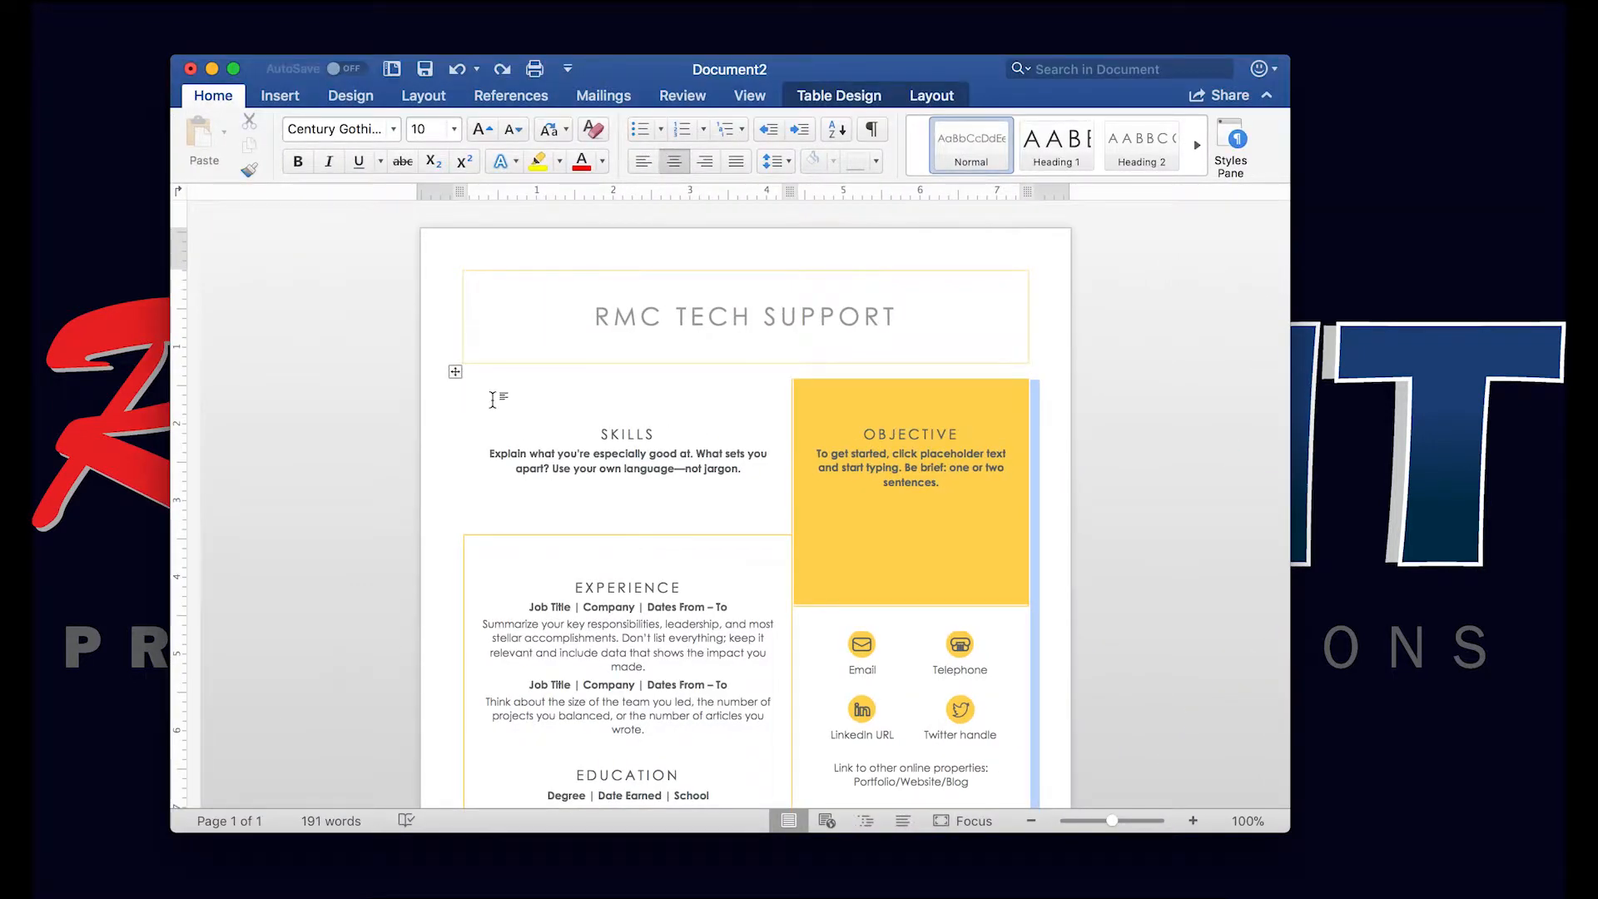
Bring up the print dialog for the RMC Tech Support résumé on the Ricoh MP C3504
left_click(160, 13)
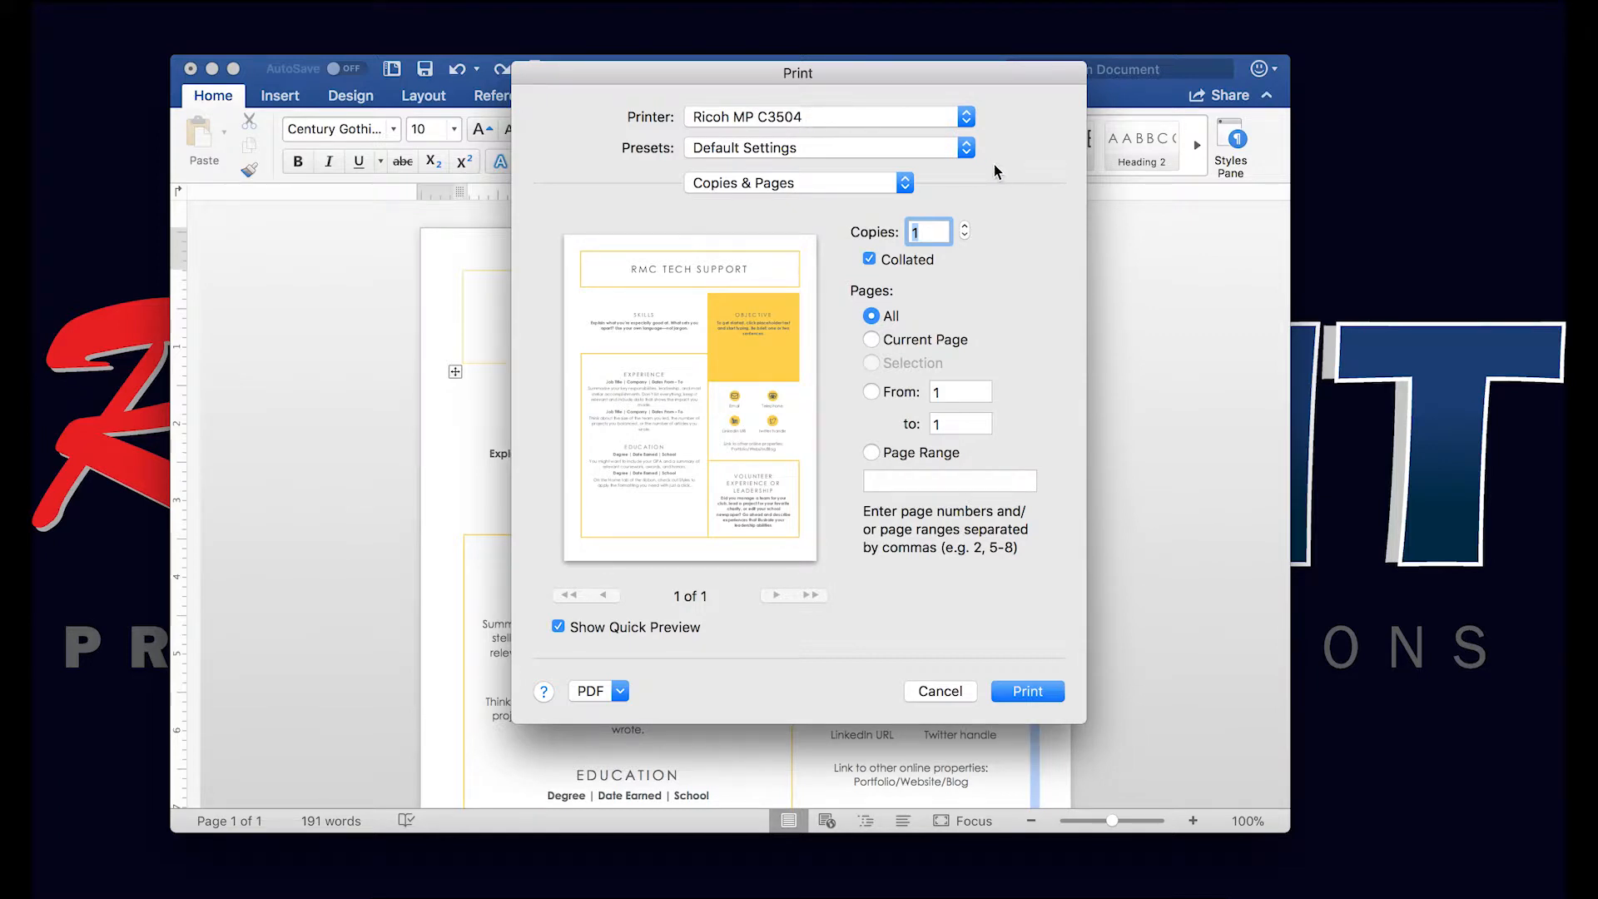
Set Layout Two-Sided to Long-Edge binding and list the preset choices for saving
left_click(797, 183)
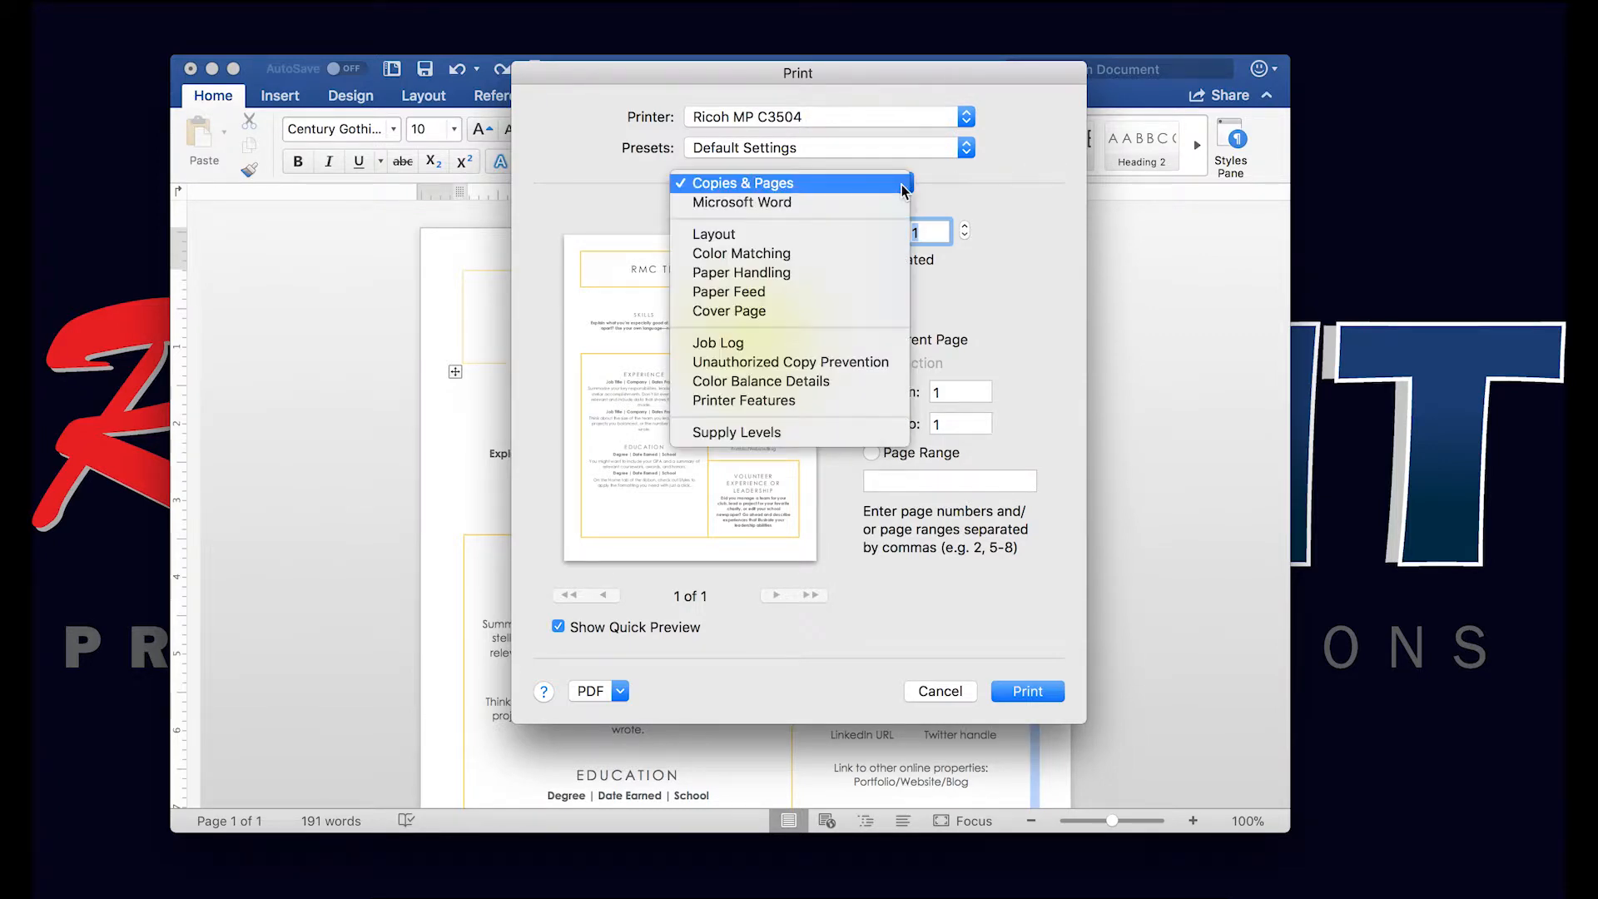
mouse_move(789, 361)
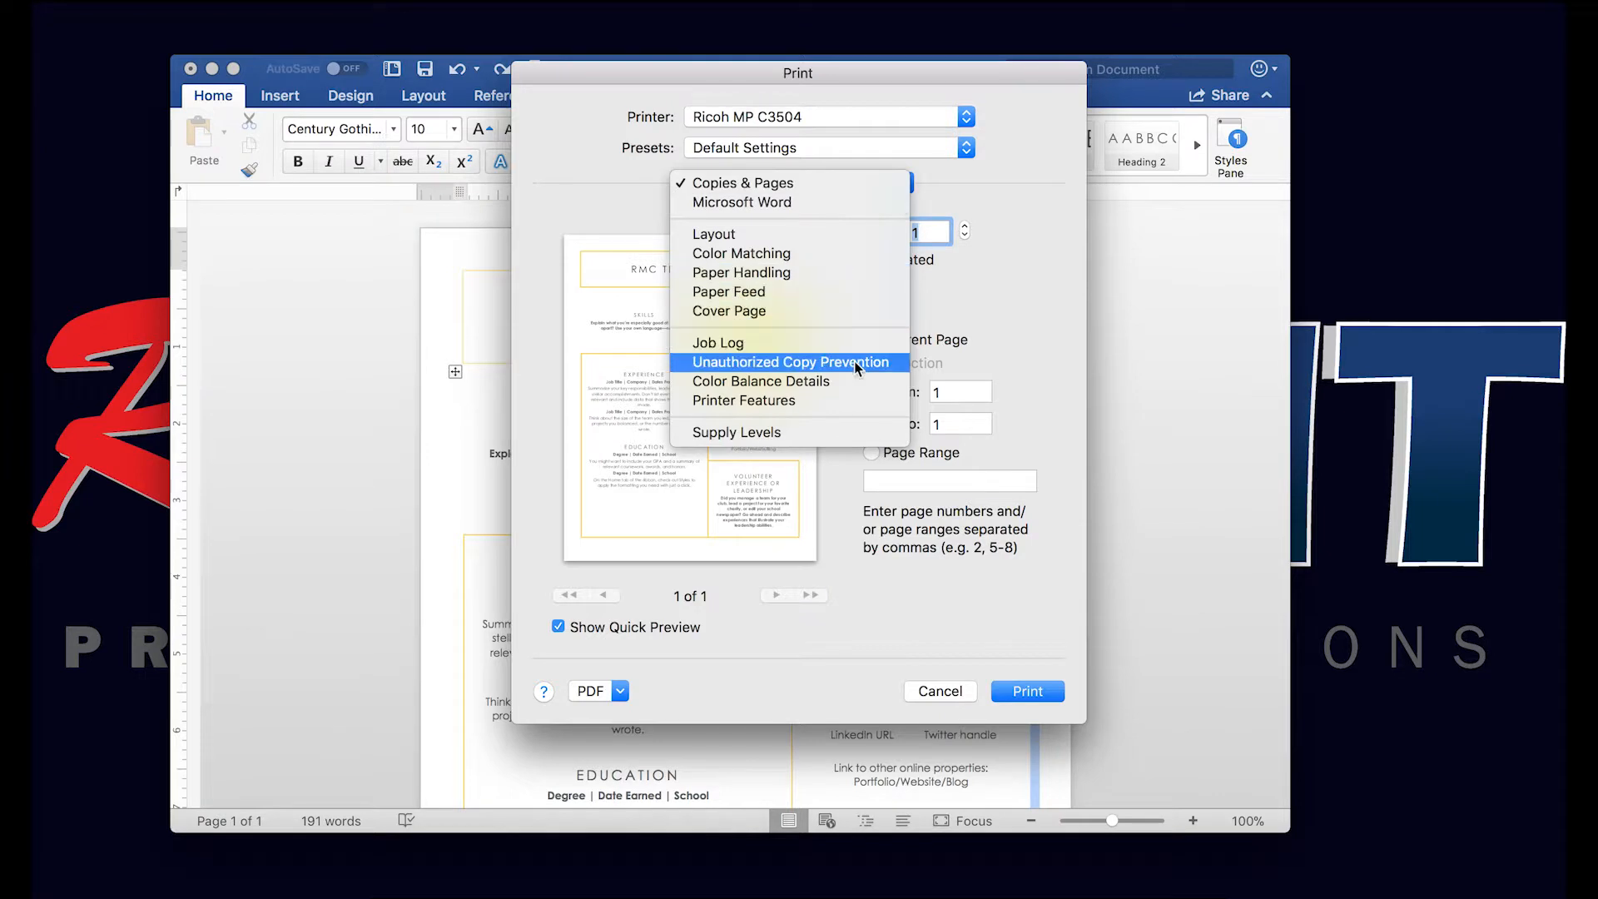
left_click(746, 399)
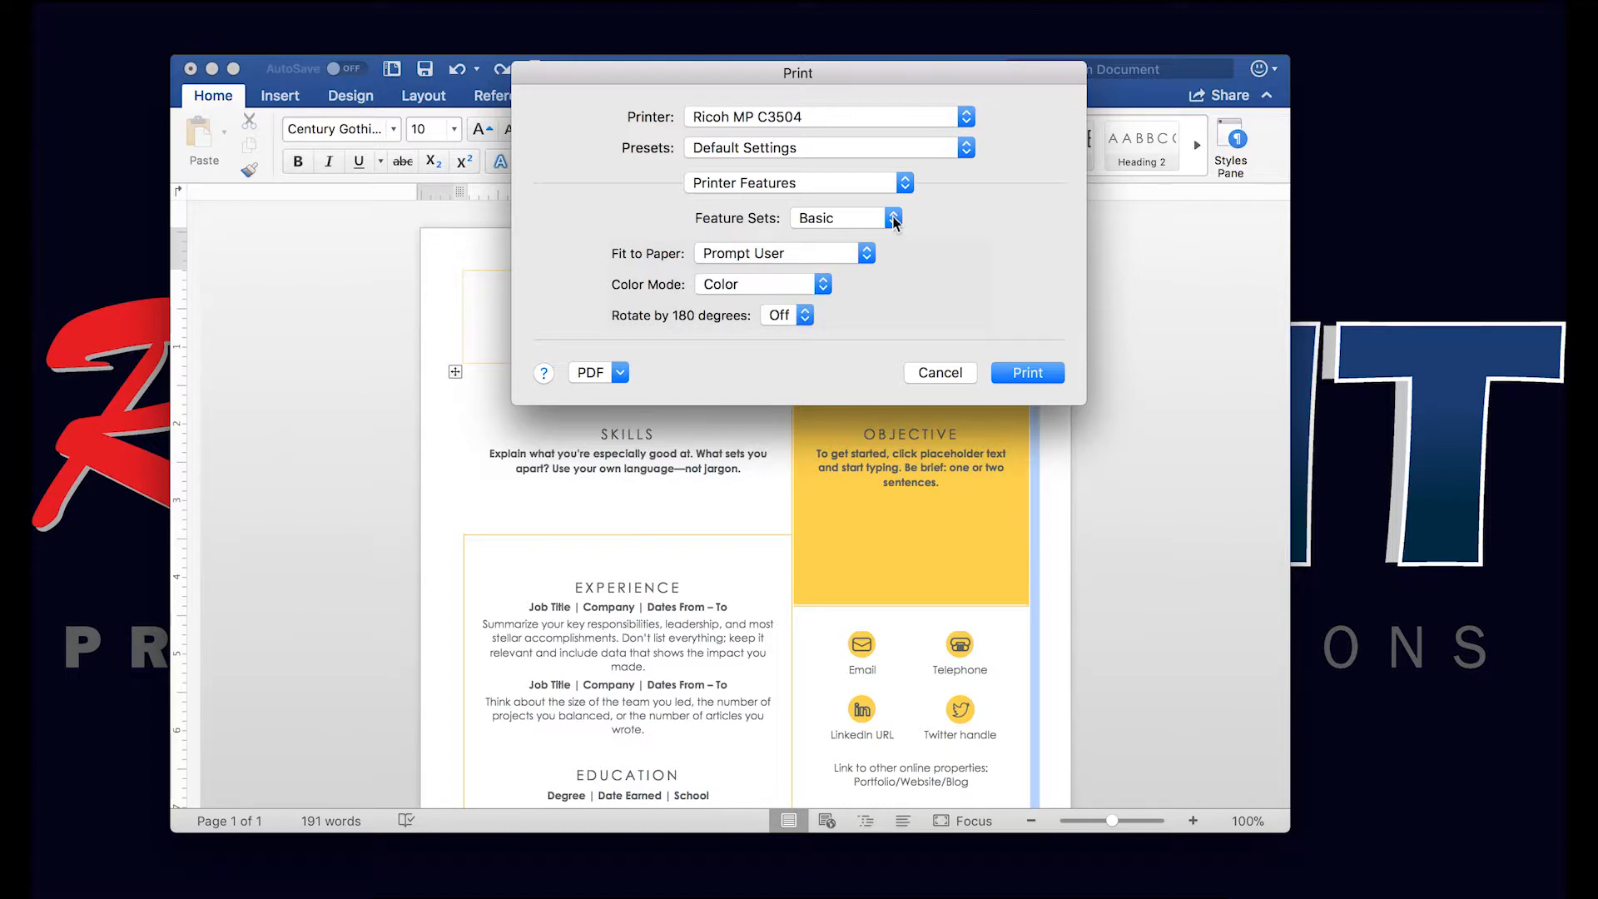
left_click(901, 183)
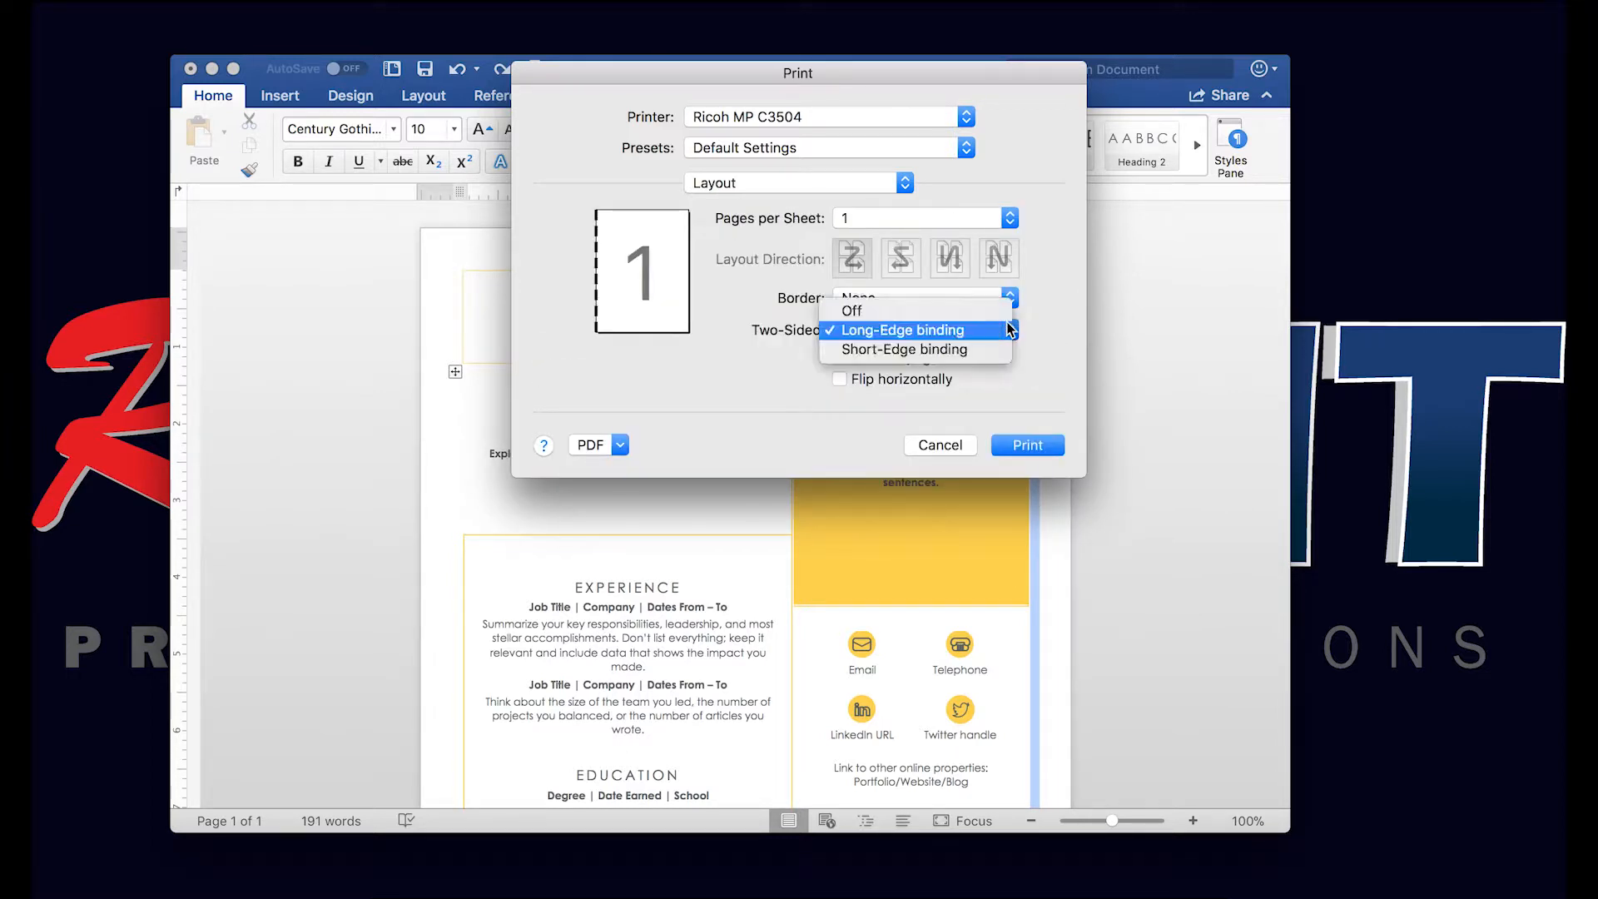
mouse_move(986, 340)
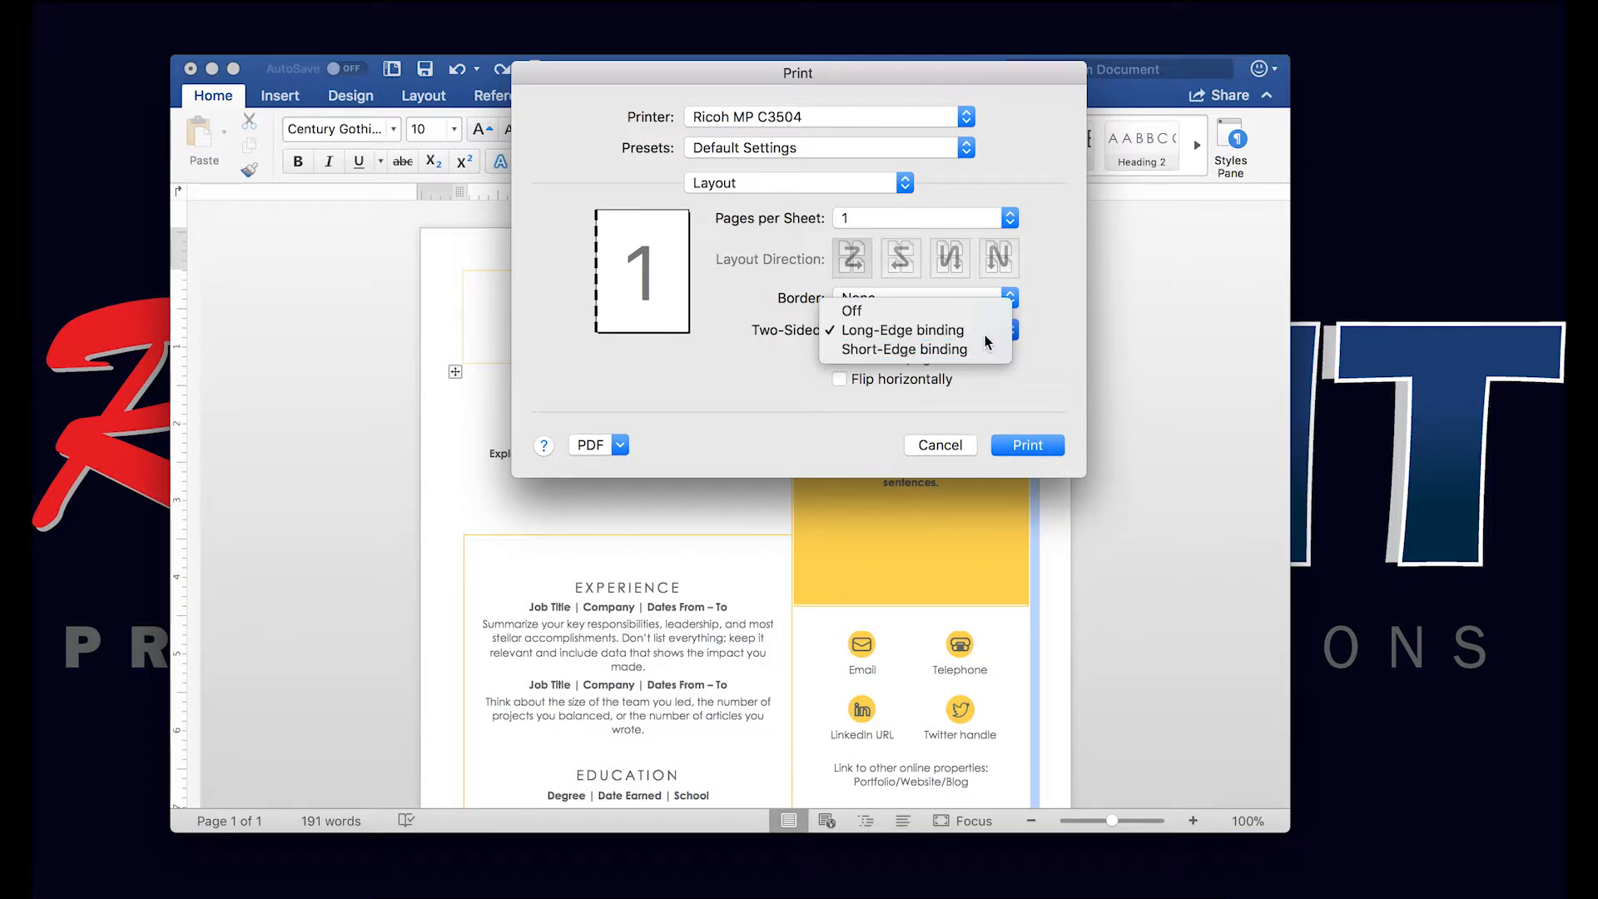
left_click(901, 329)
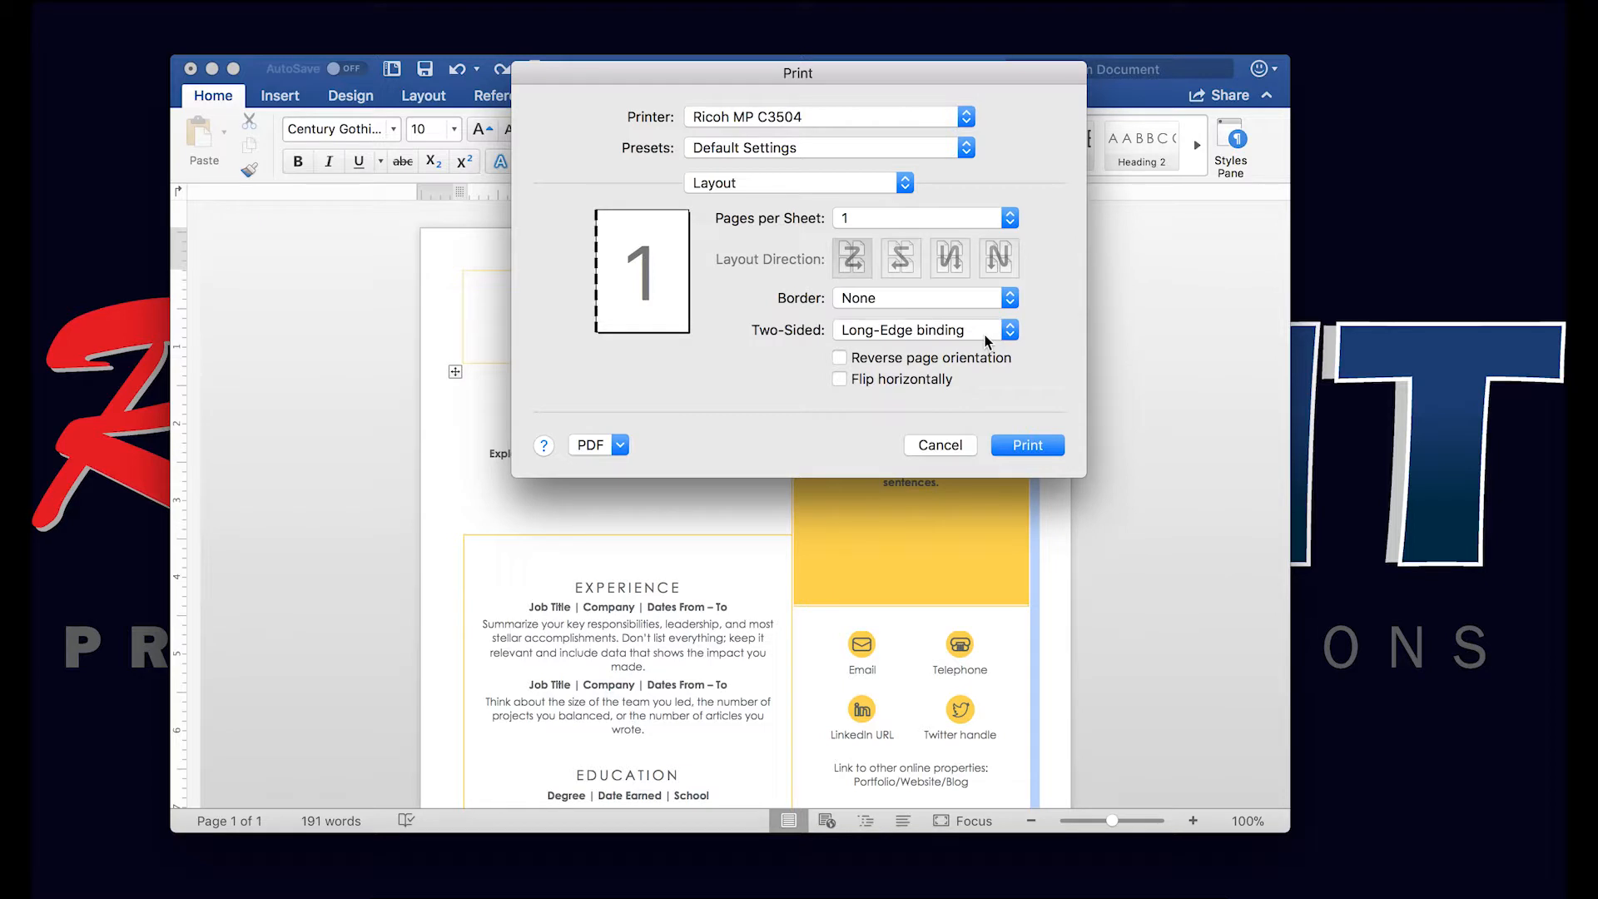
left_click(964, 146)
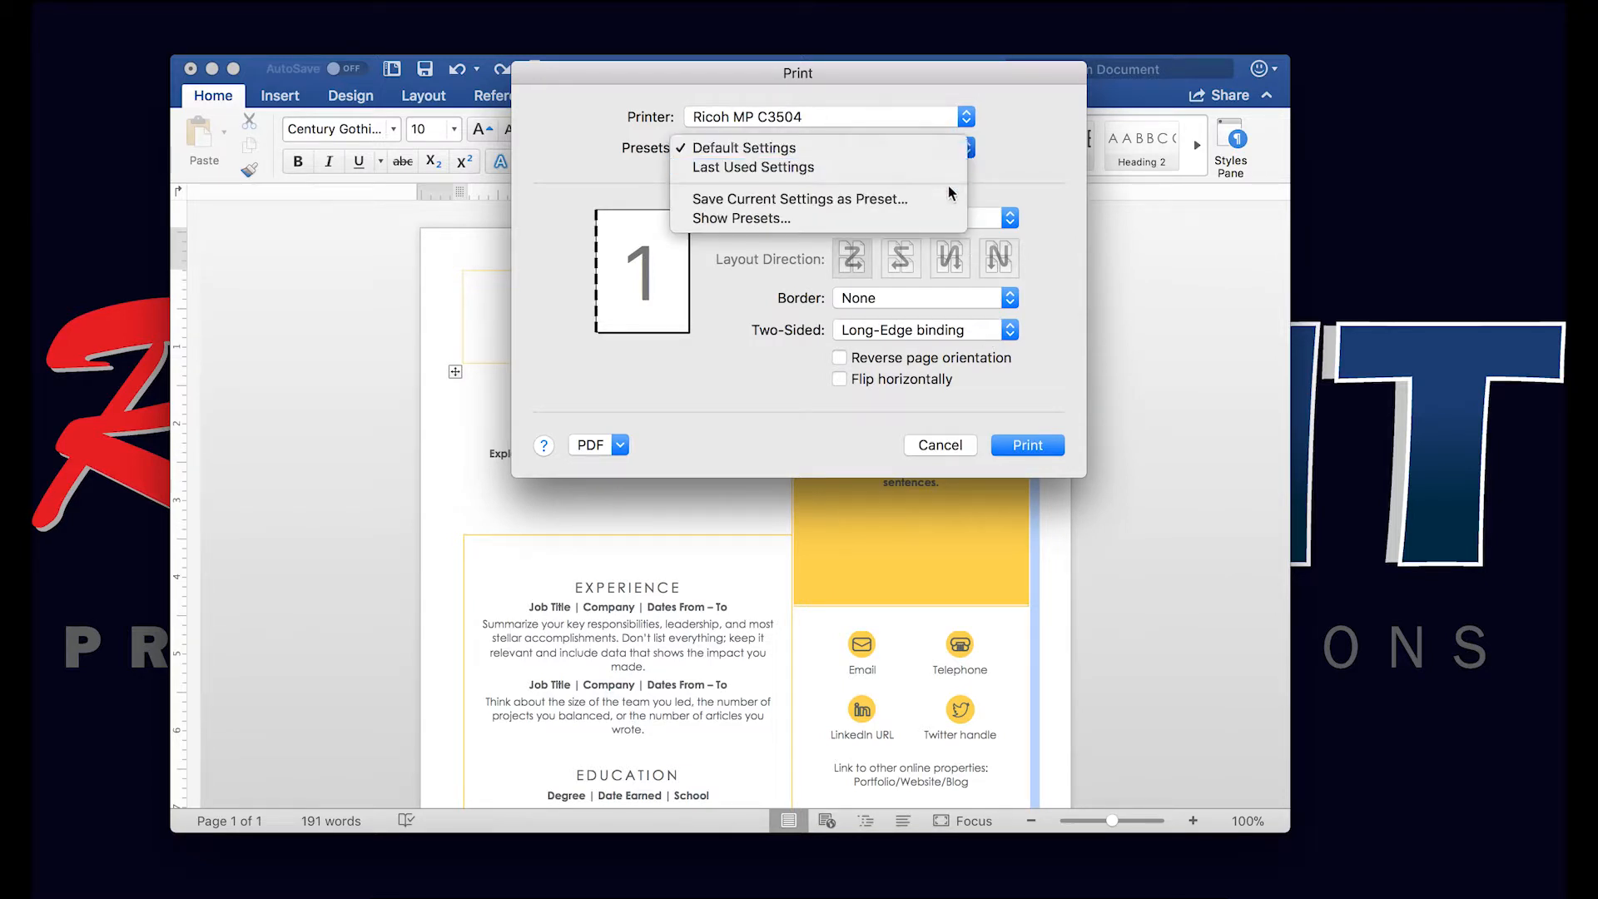
Save the current settings as preset BW_simplex for only this printer
left_click(799, 198)
type("BW_simplex")
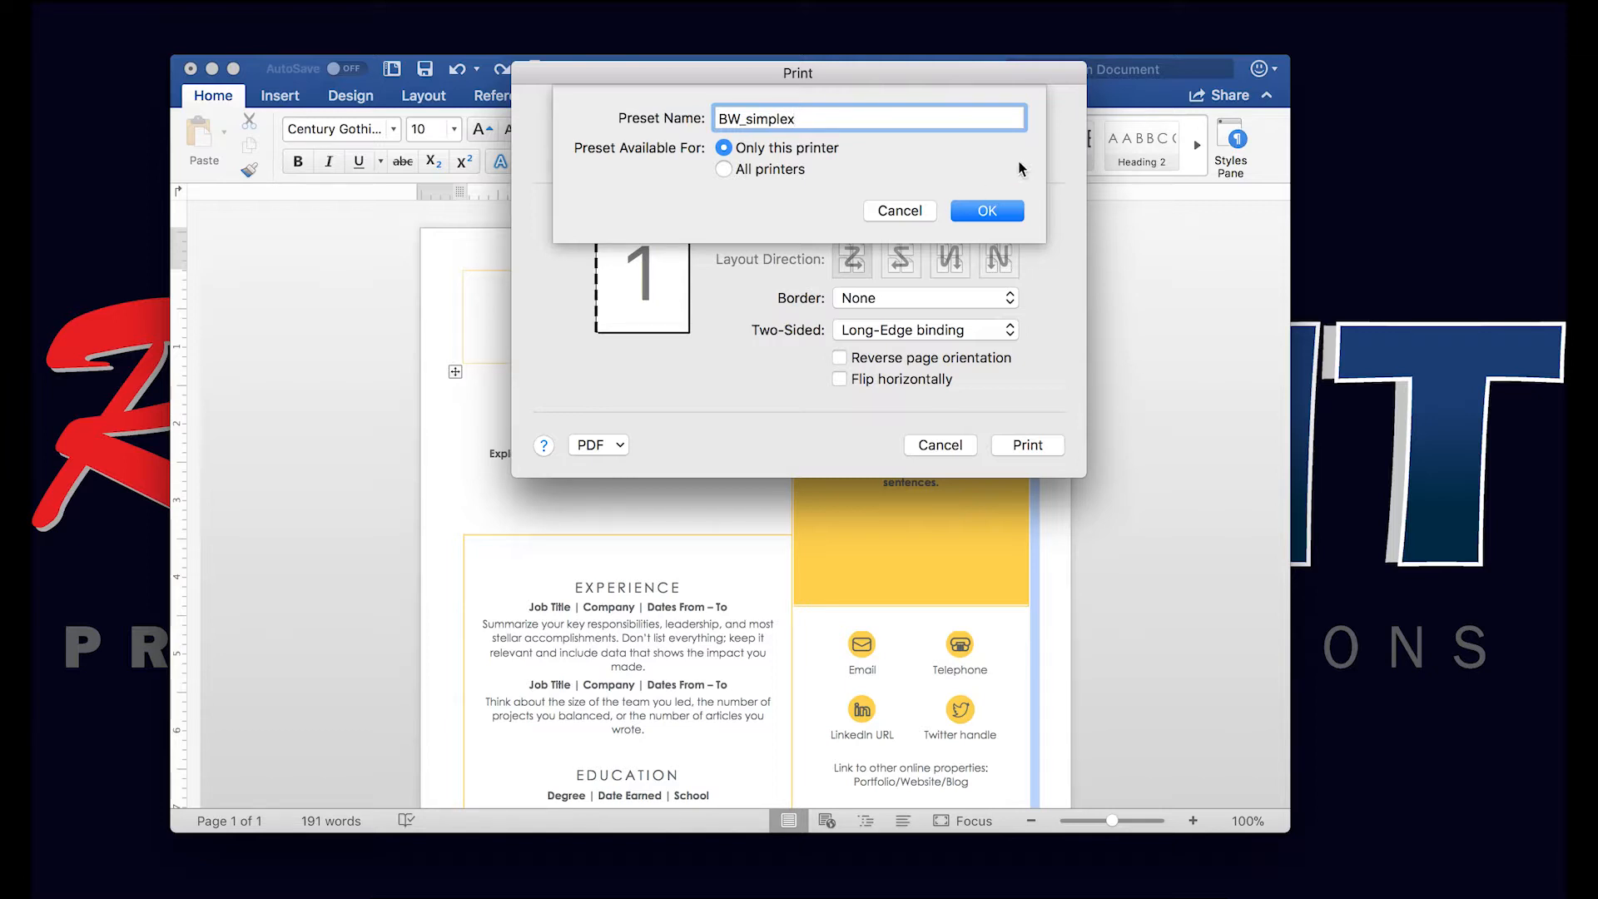
left_click(984, 209)
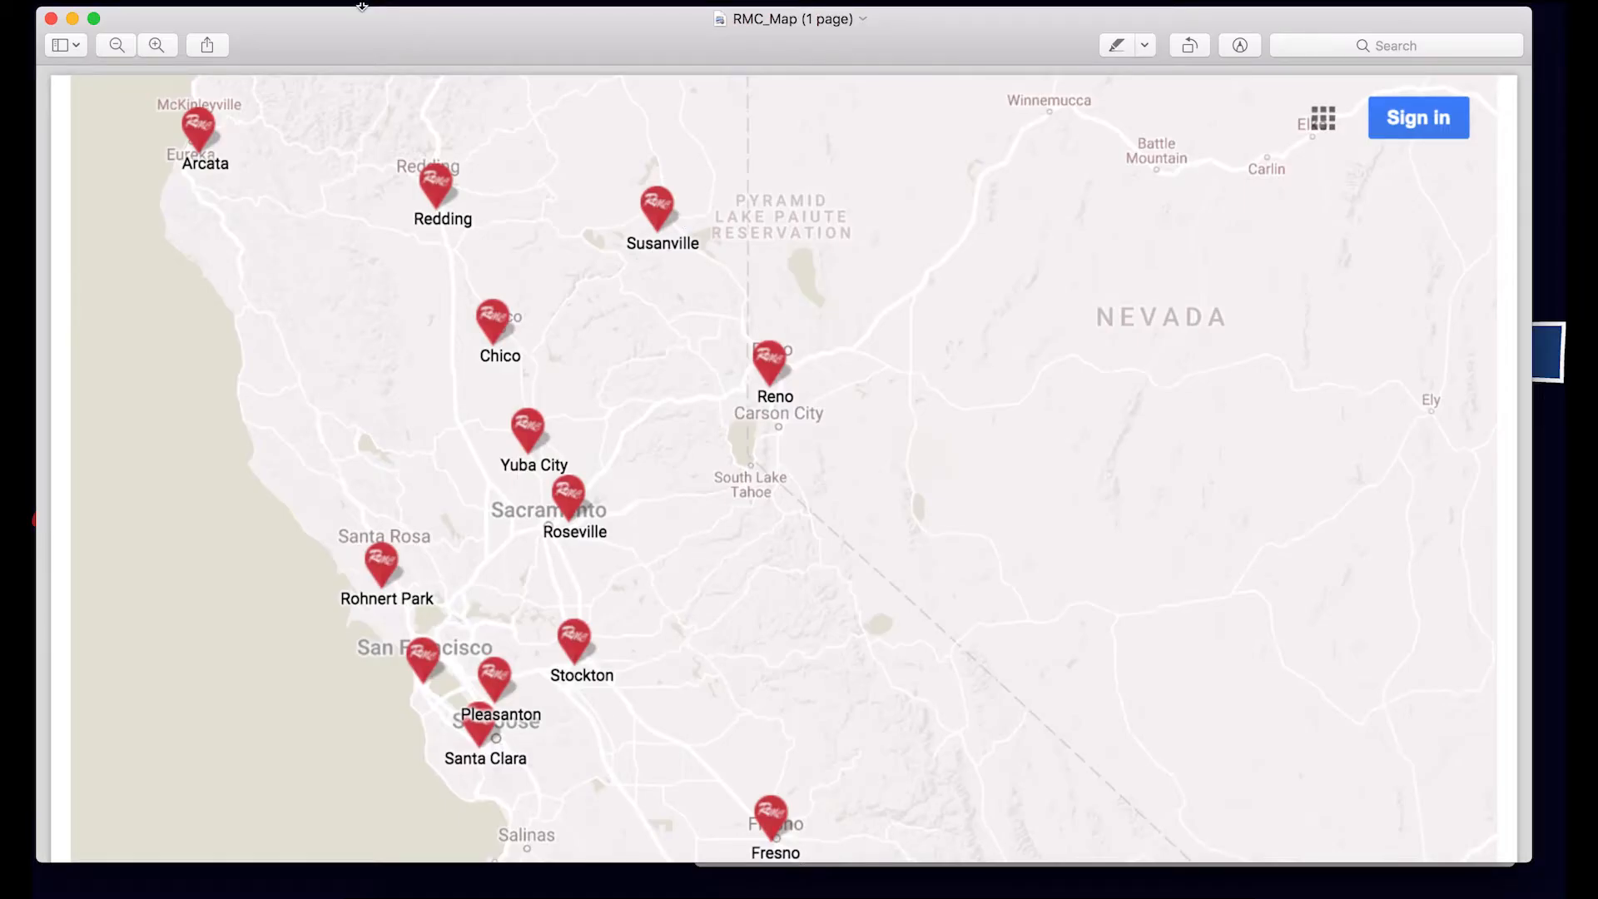
Switch to the RMC_Map window and bring up its print dialog with Cmd+P
left_click(179, 15)
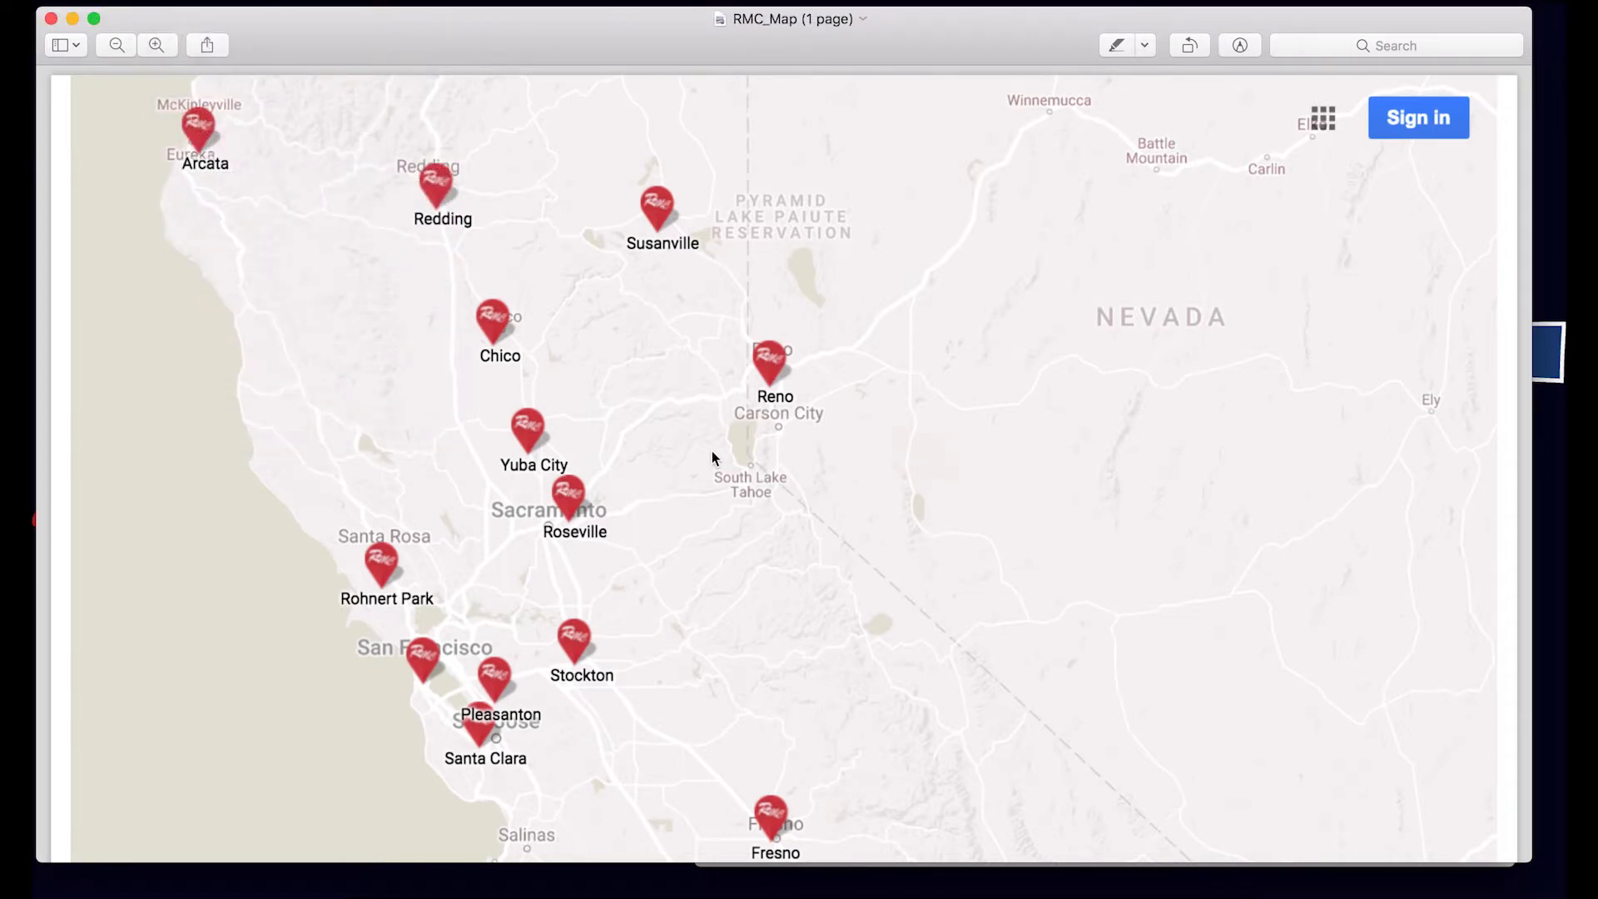
key("cmd+p")
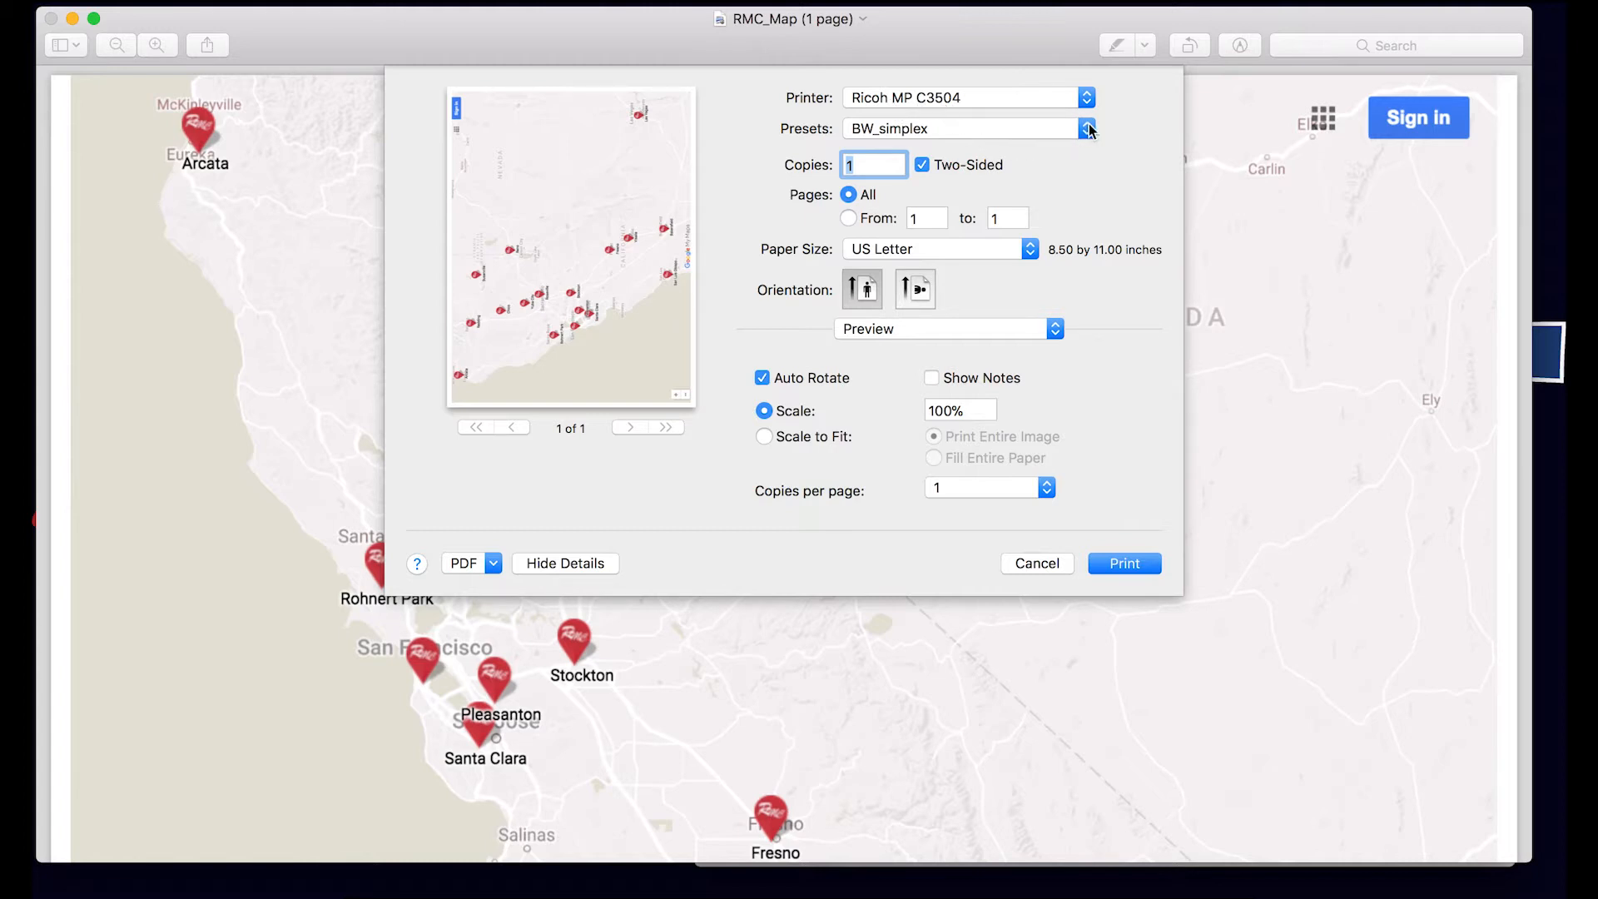
mouse_move(1122, 162)
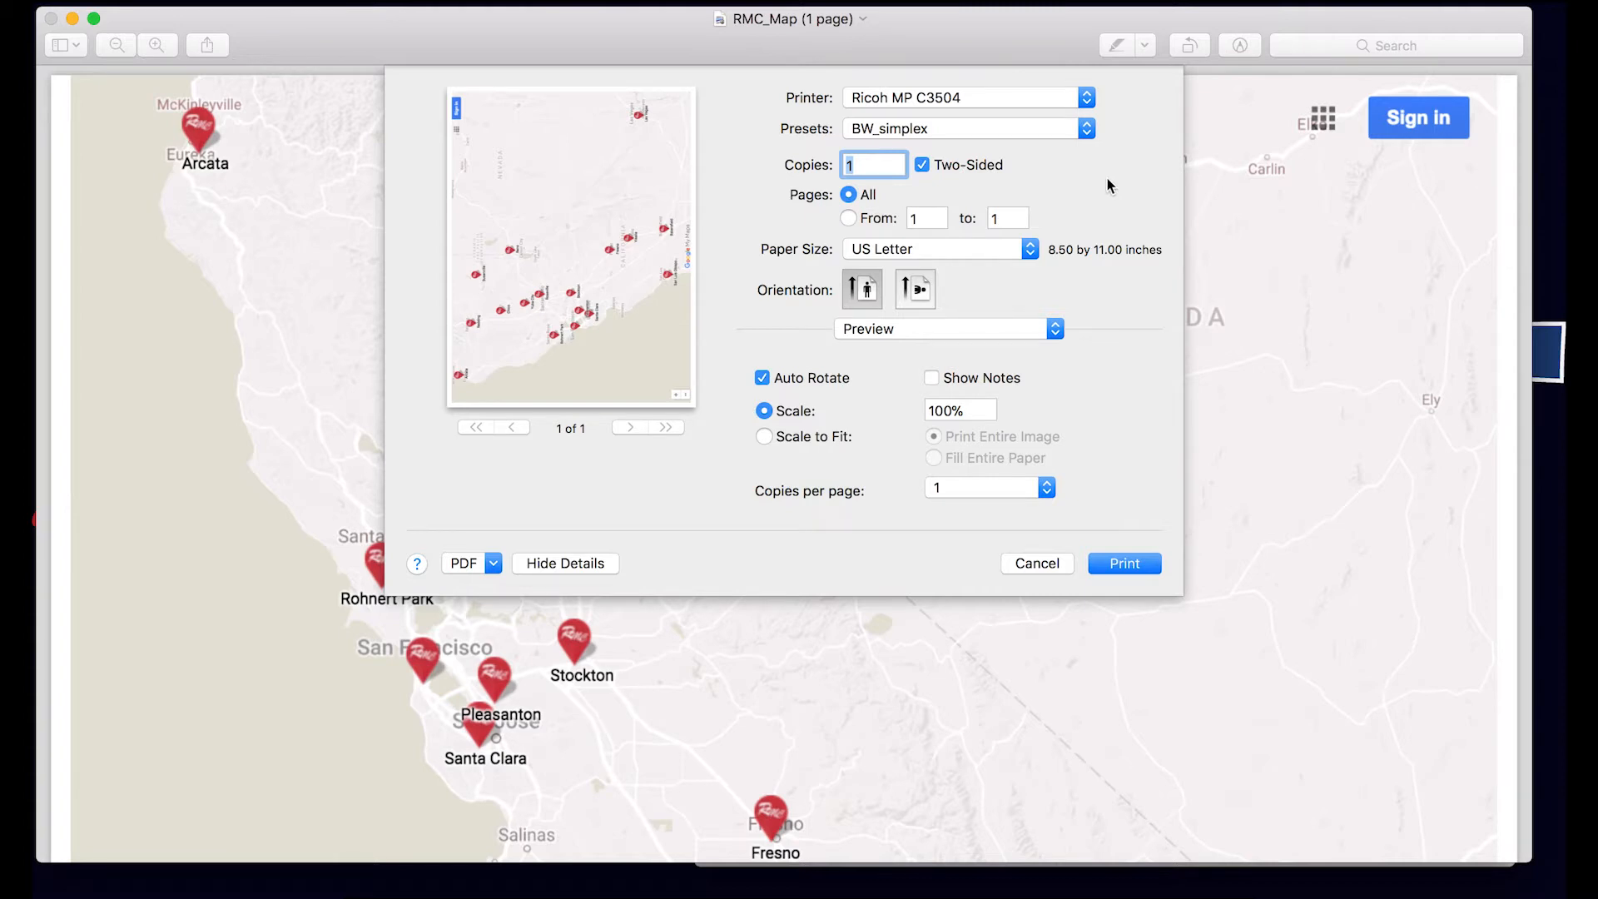
Turn off Two-Sided in Layout and feed all pages from Tray 1 in Paper Feed
left_click(945, 328)
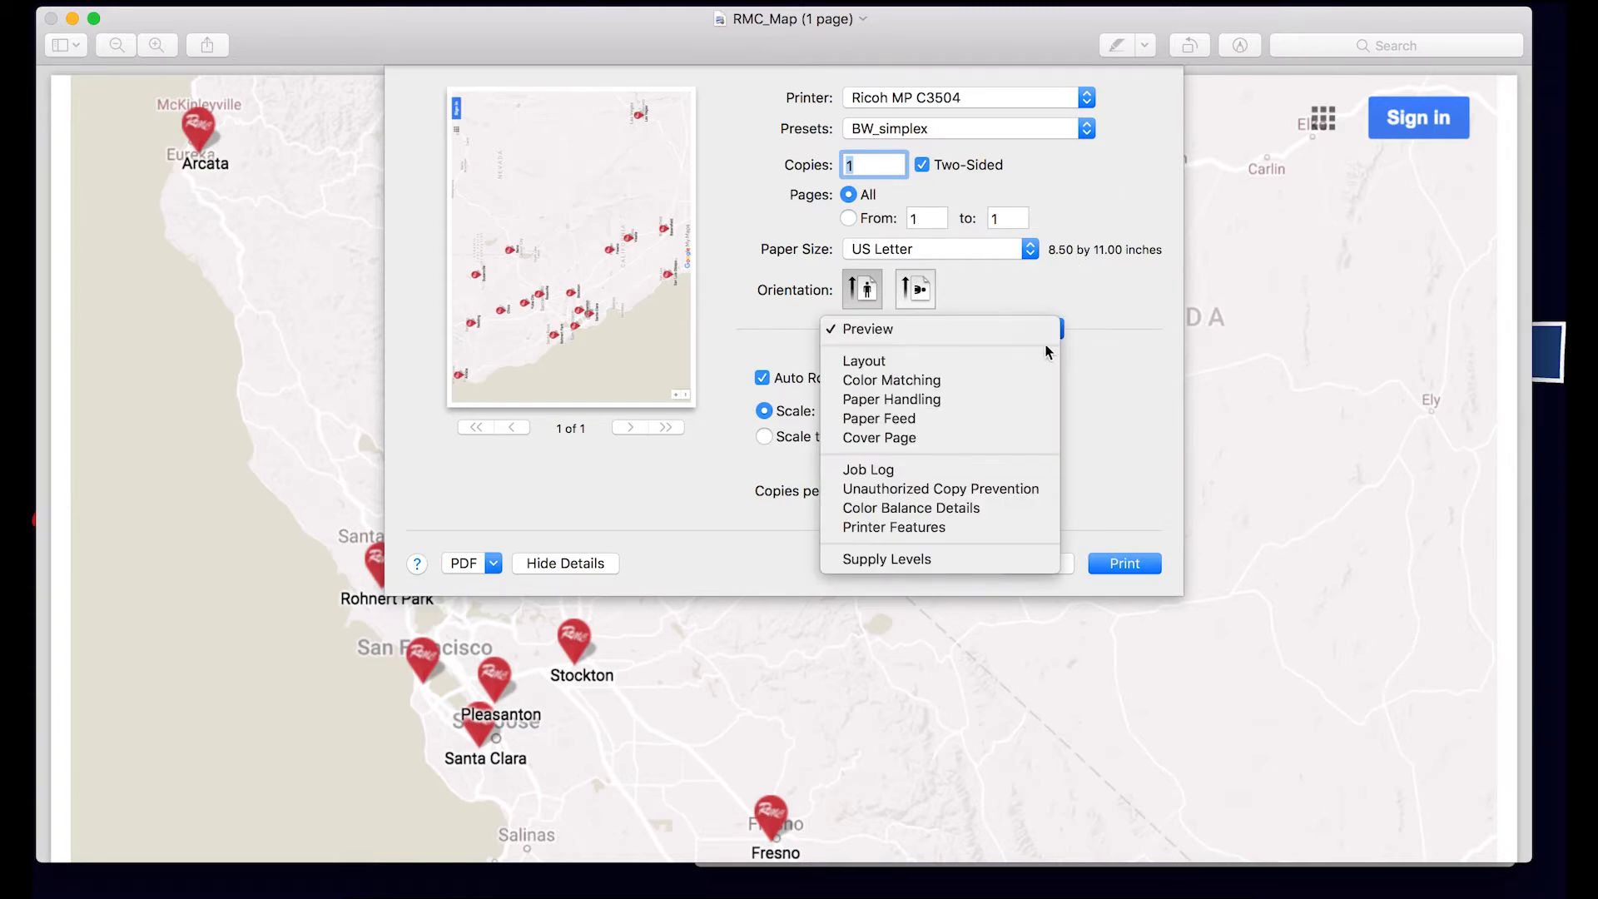
left_click(864, 360)
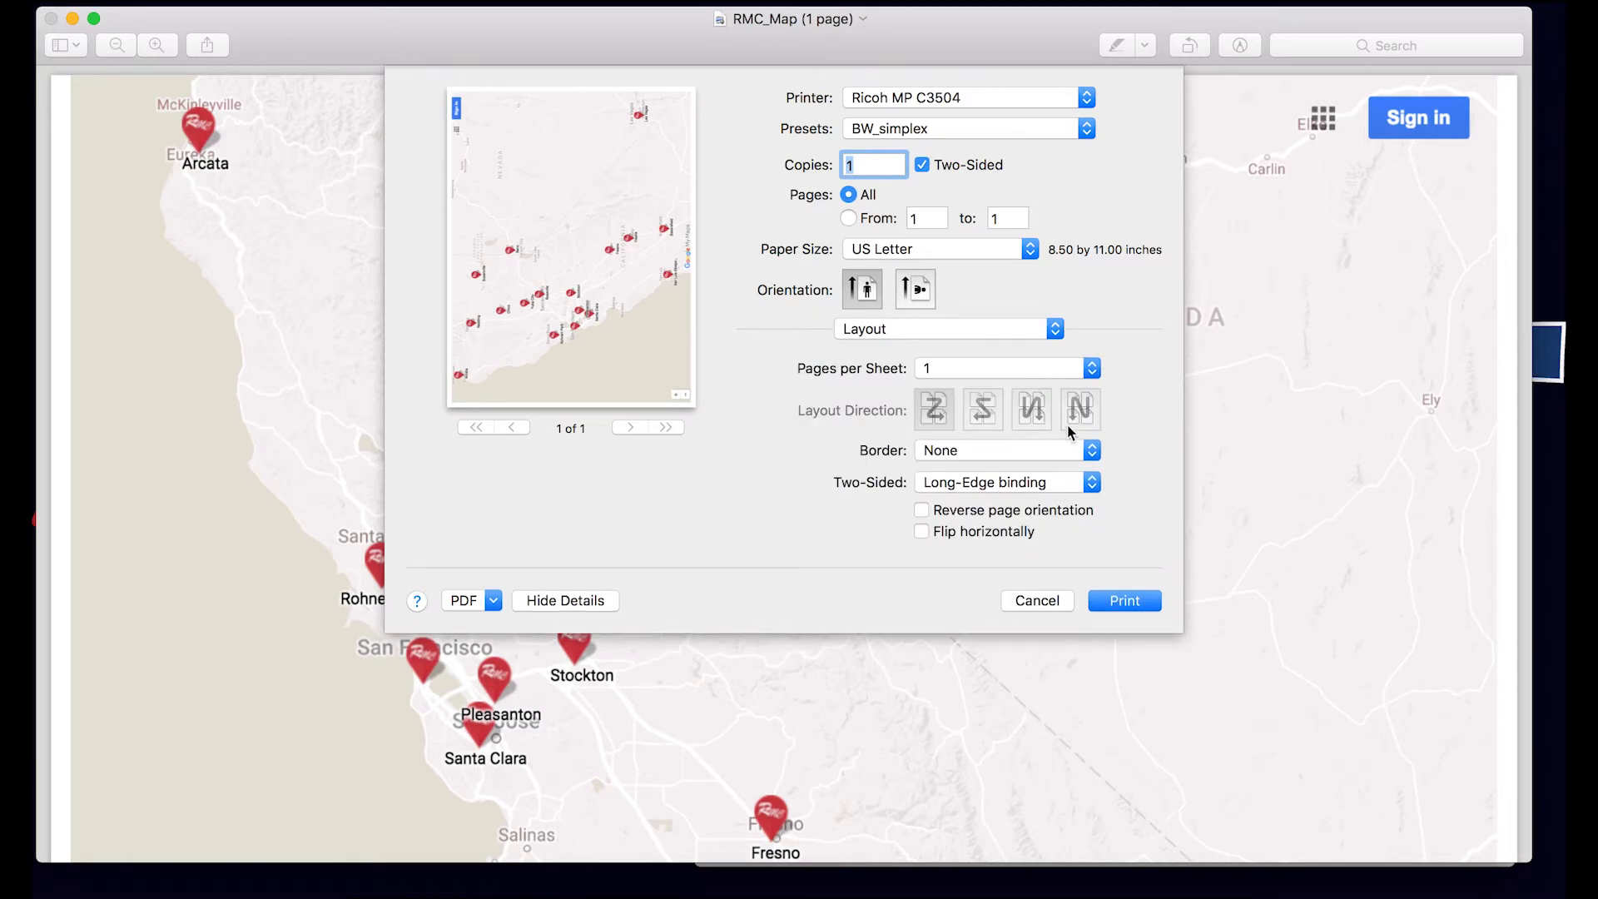
left_click(1005, 481)
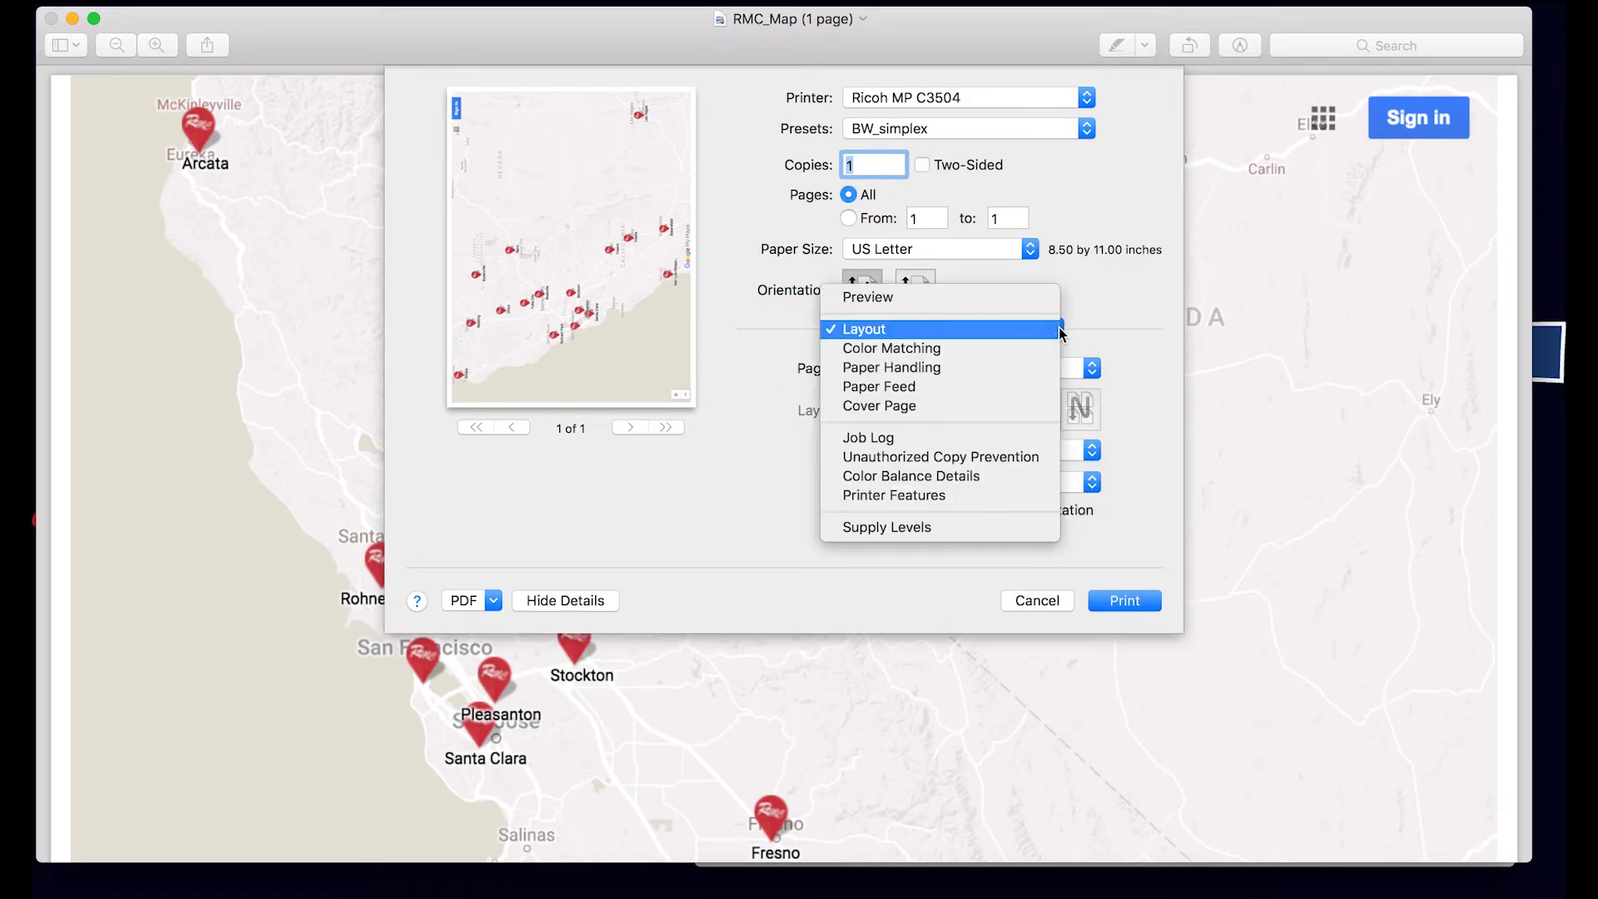
mouse_move(1004, 502)
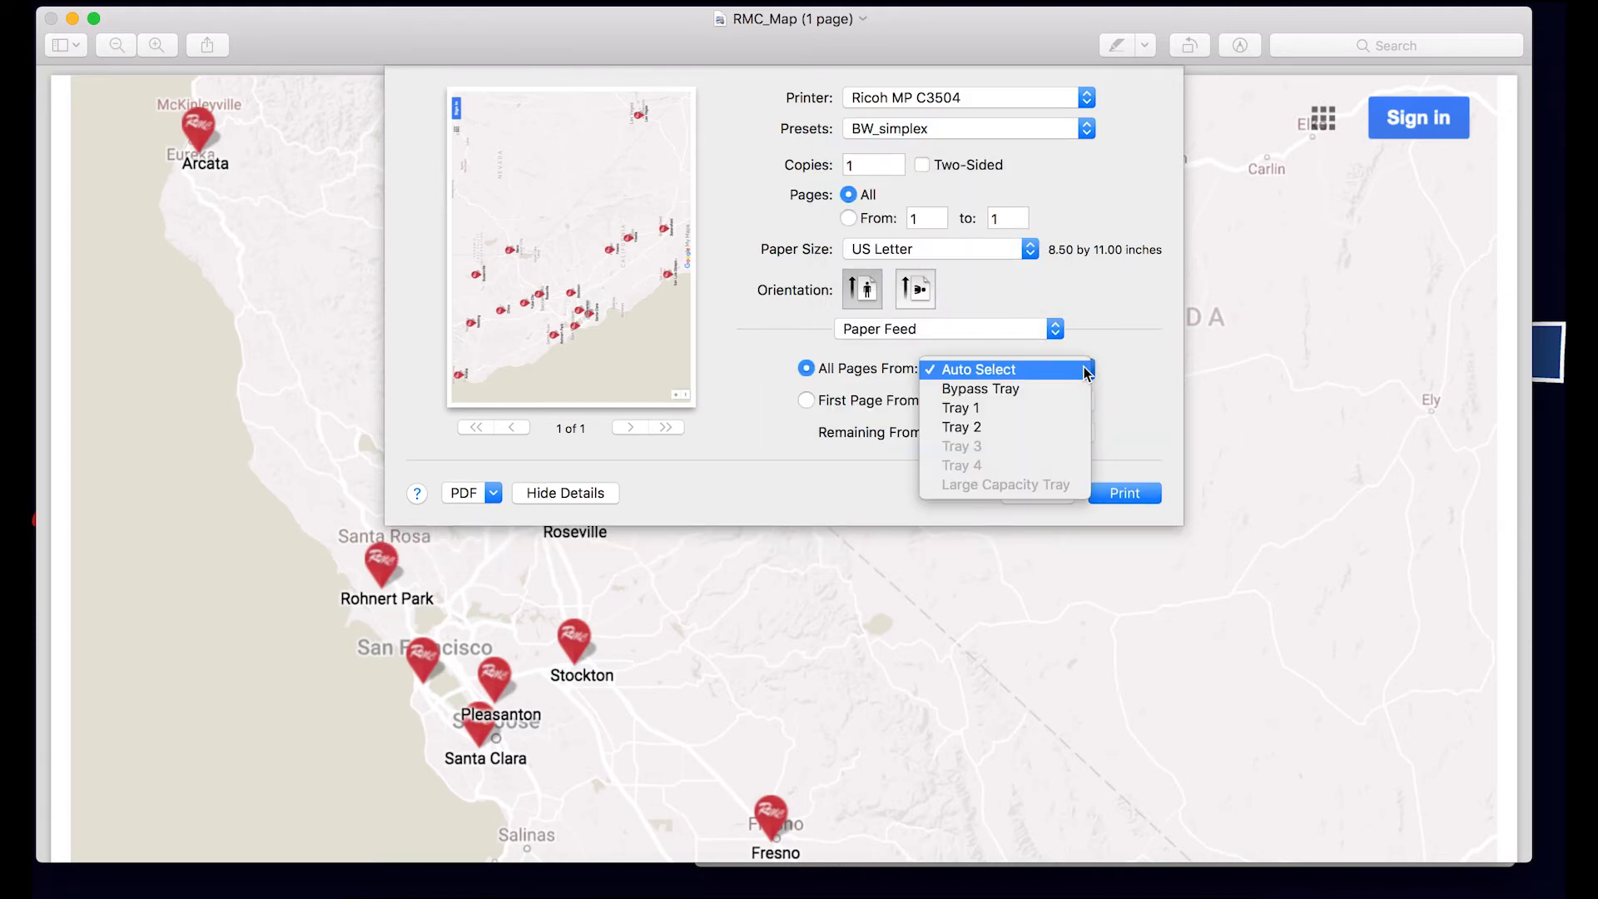
left_click(961, 408)
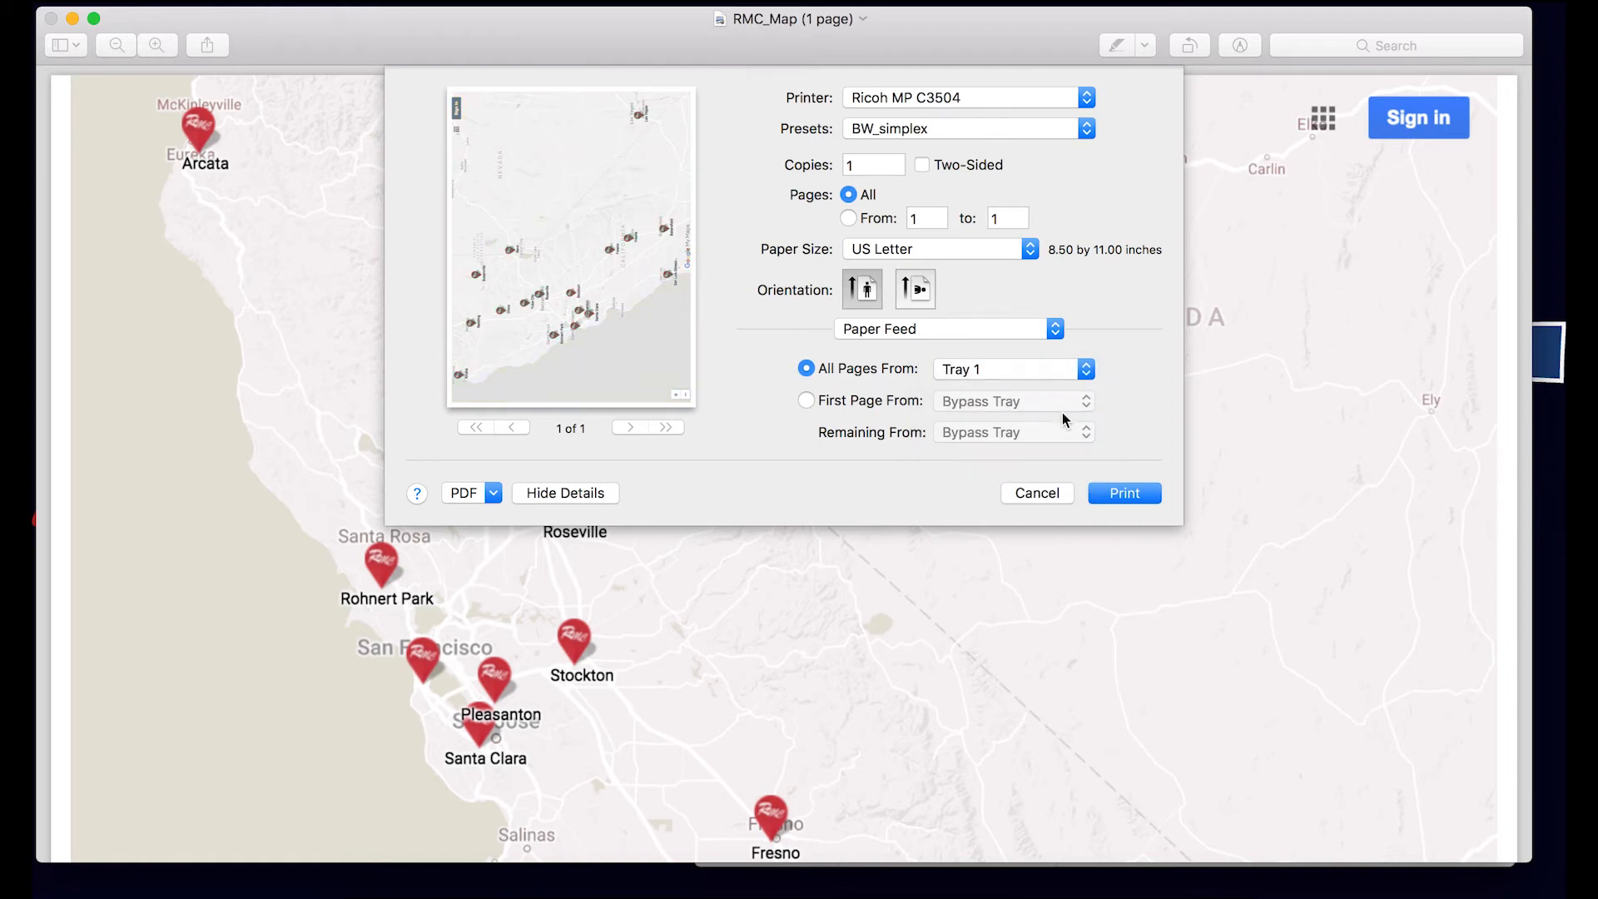
mouse_move(1105, 193)
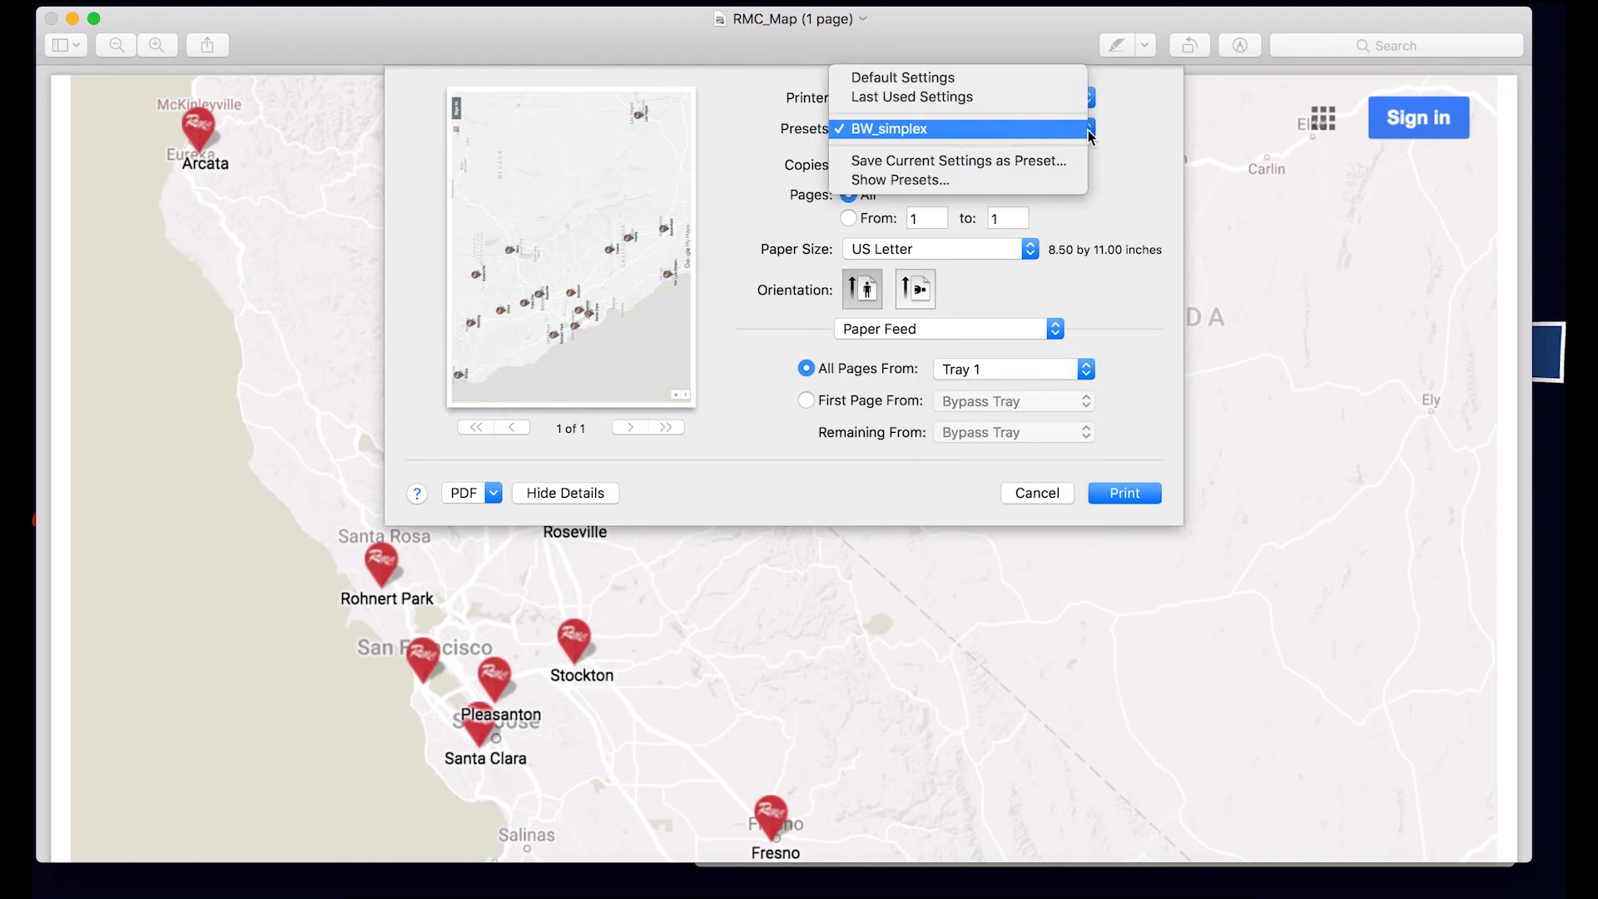
Save the settings as preset Clr_Simplex_Tray1 and send the map to print
left_click(959, 160)
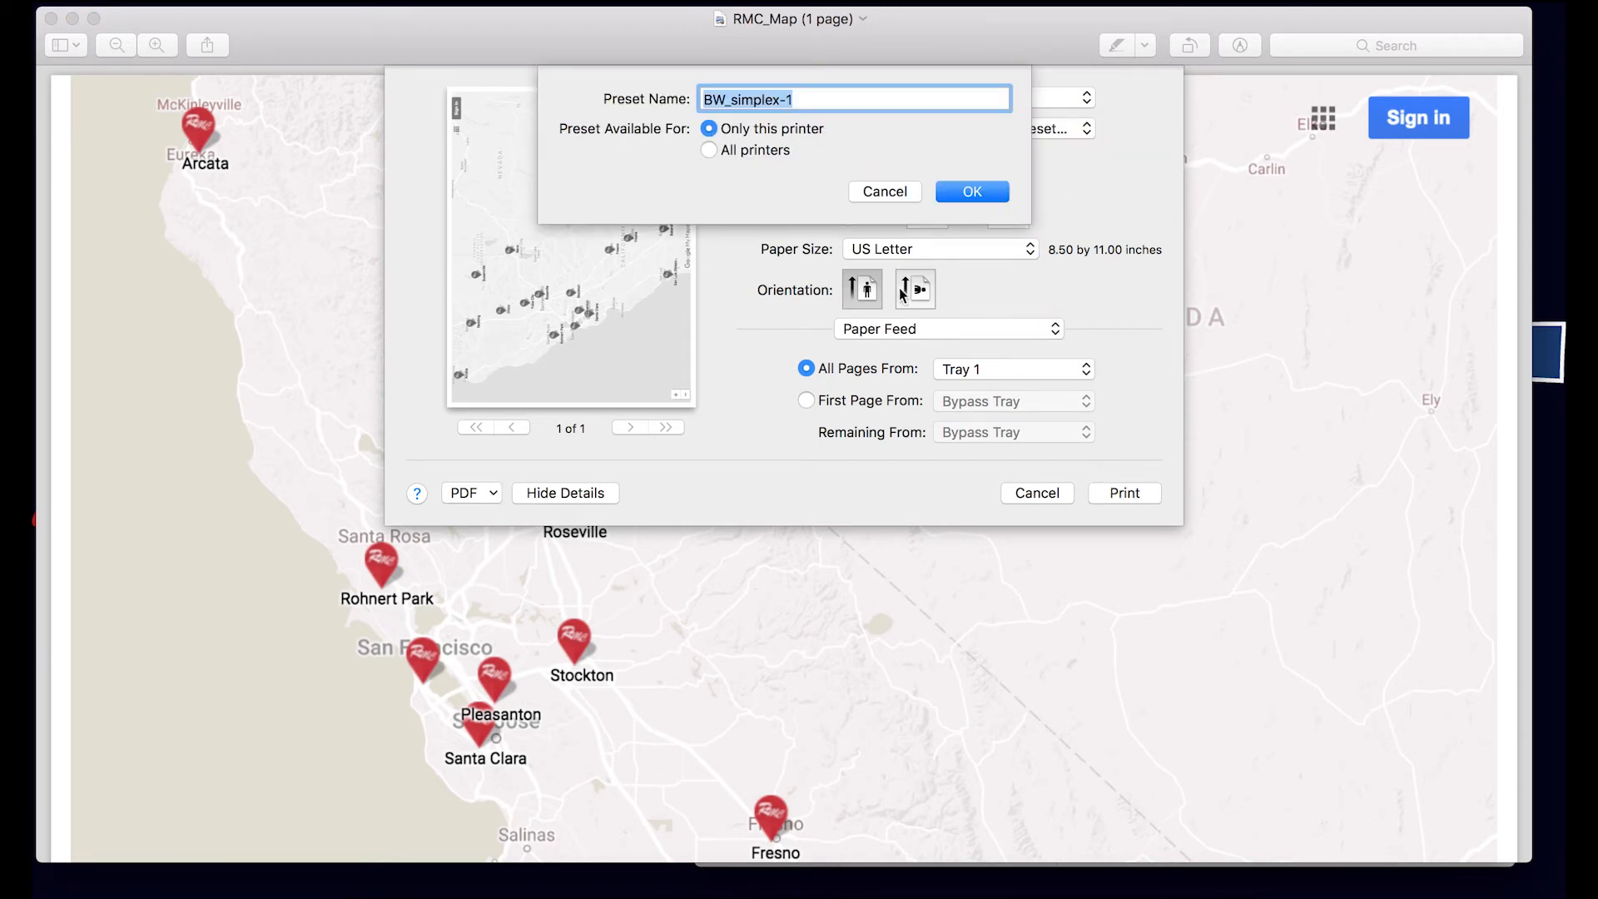
type("CL")
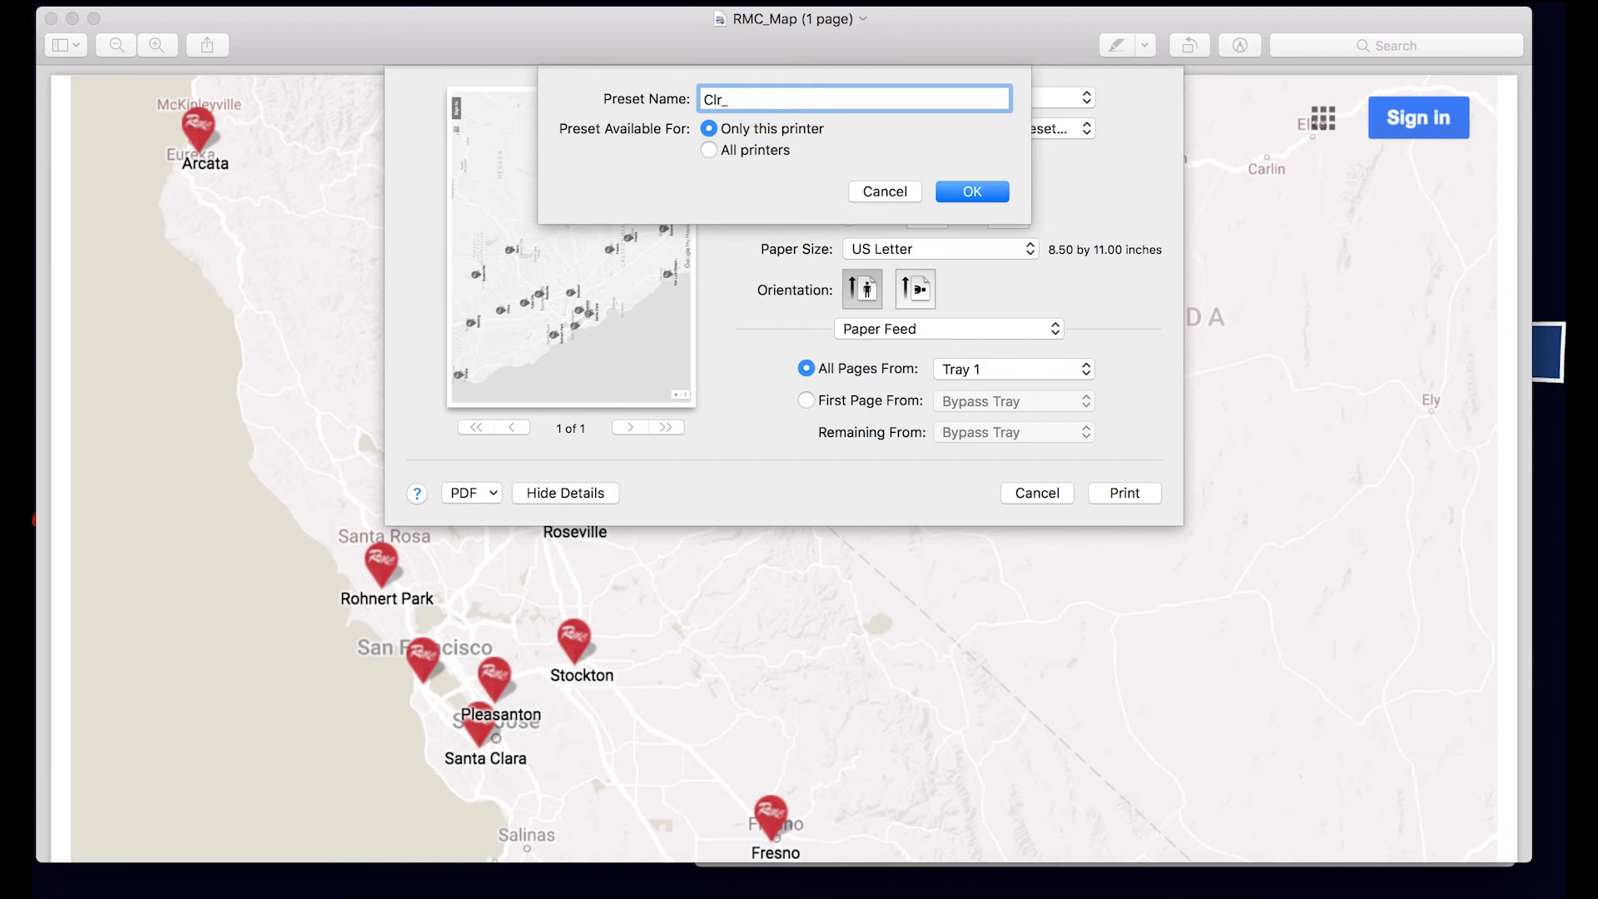
type("Simplex_")
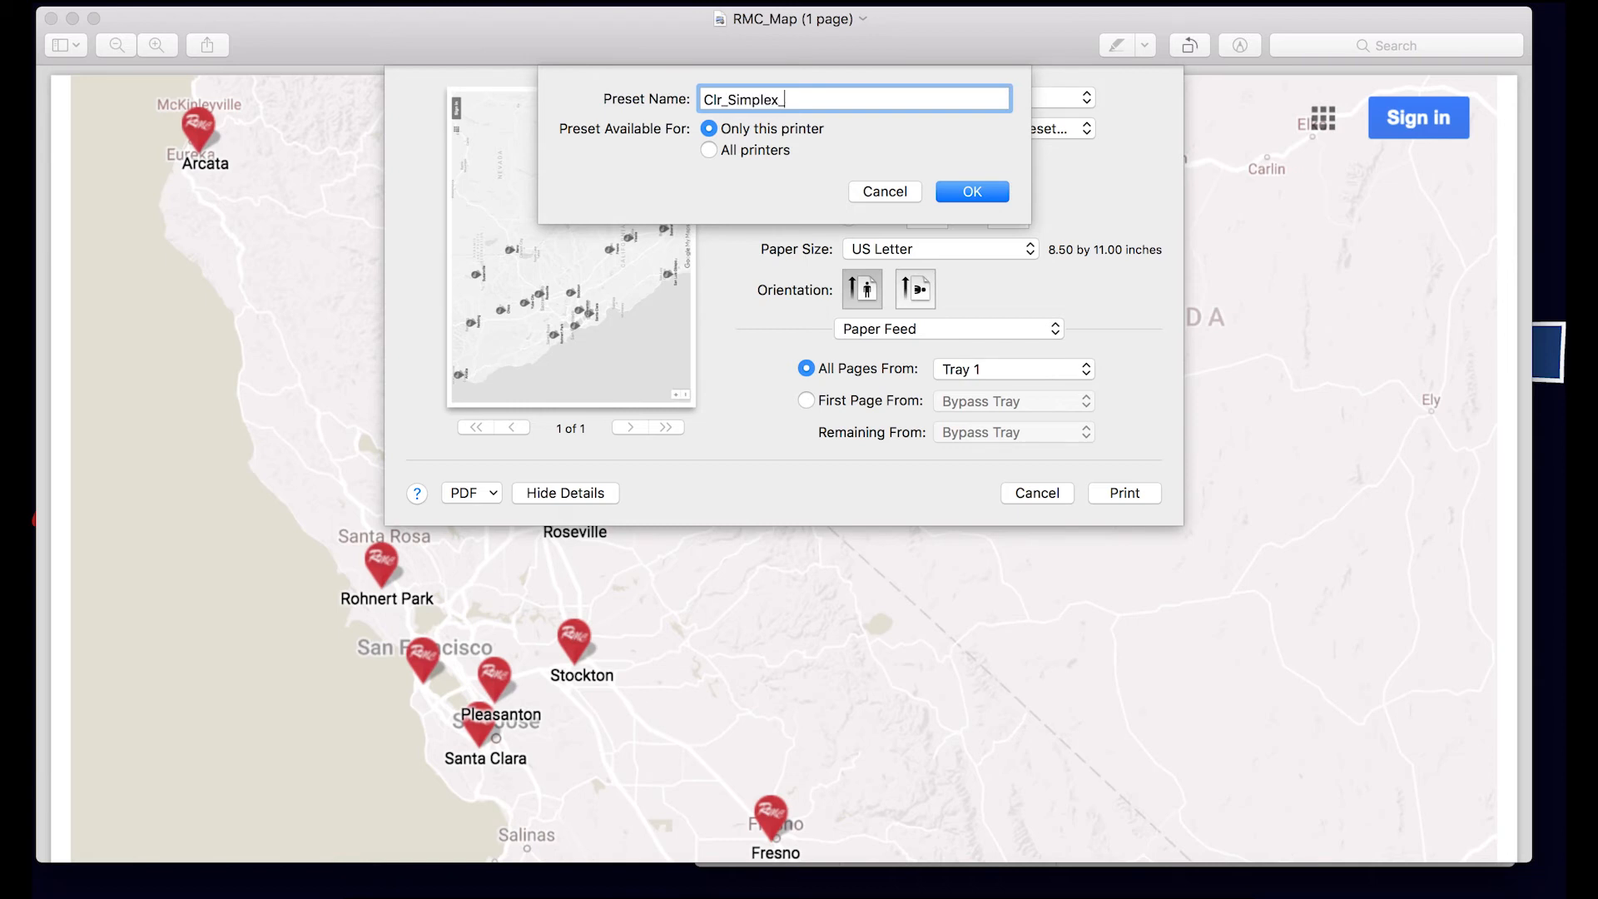
type("Tray1")
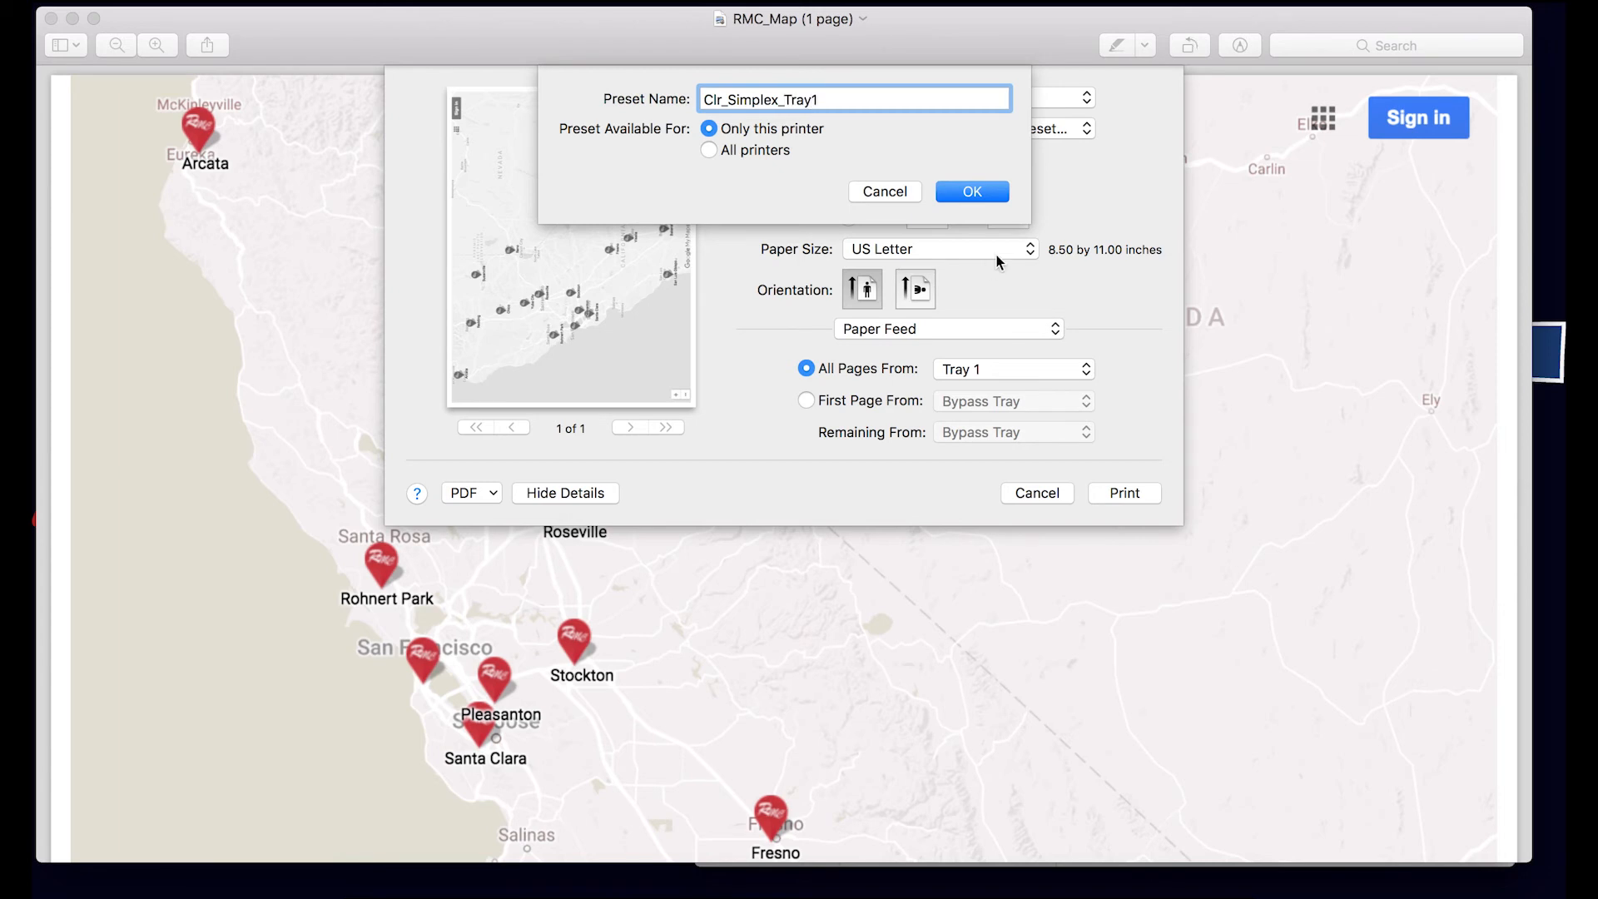
left_click(969, 191)
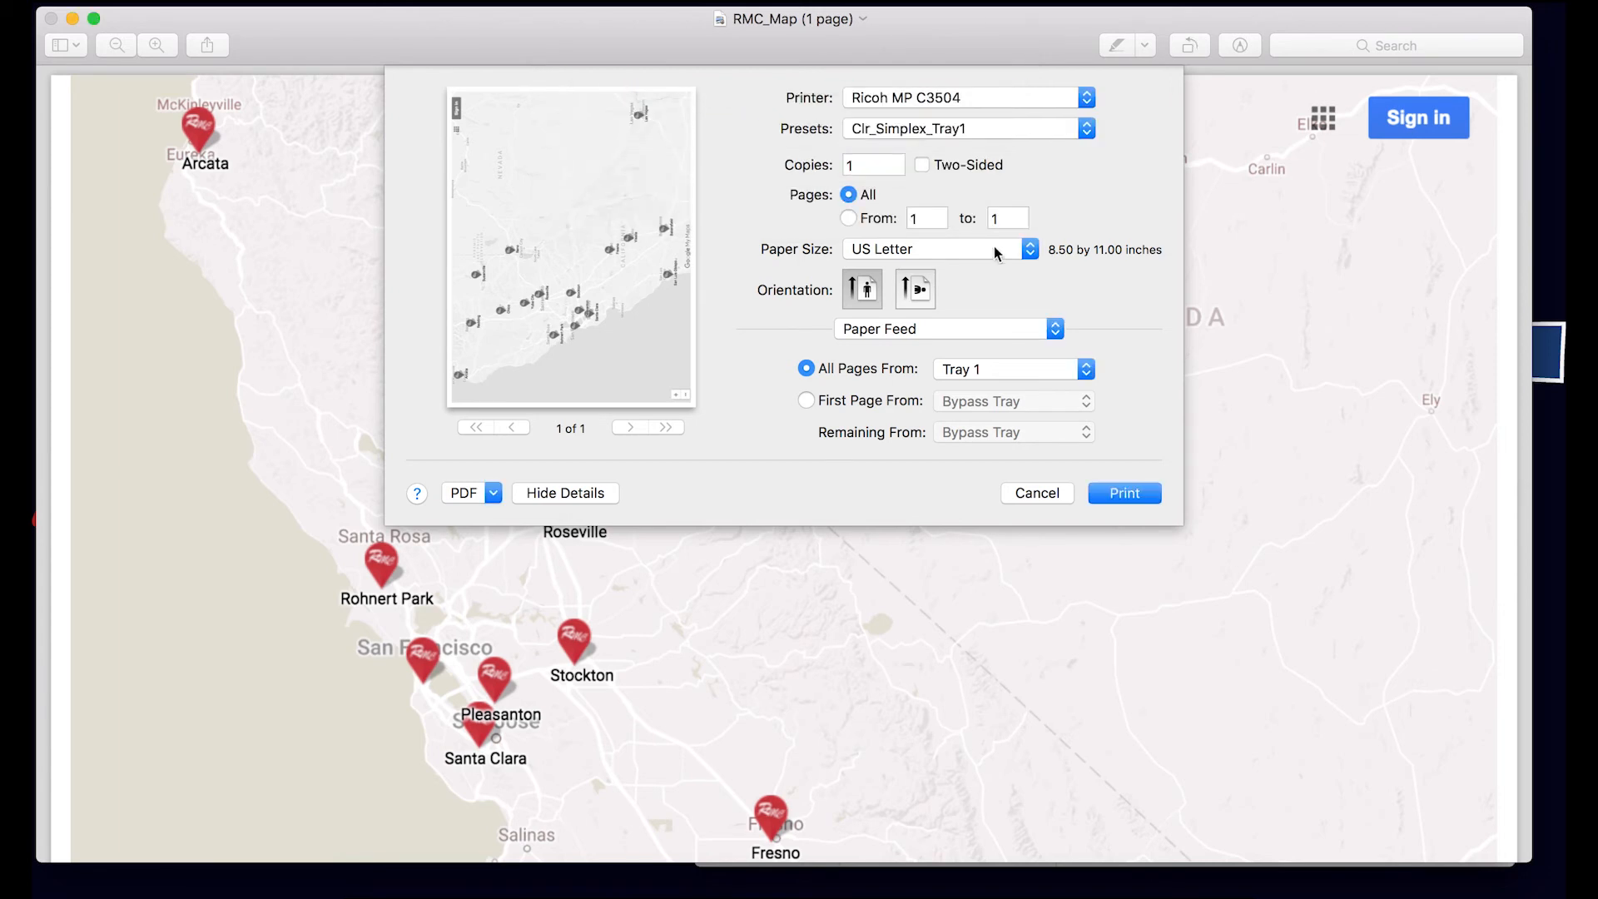
left_click(1123, 493)
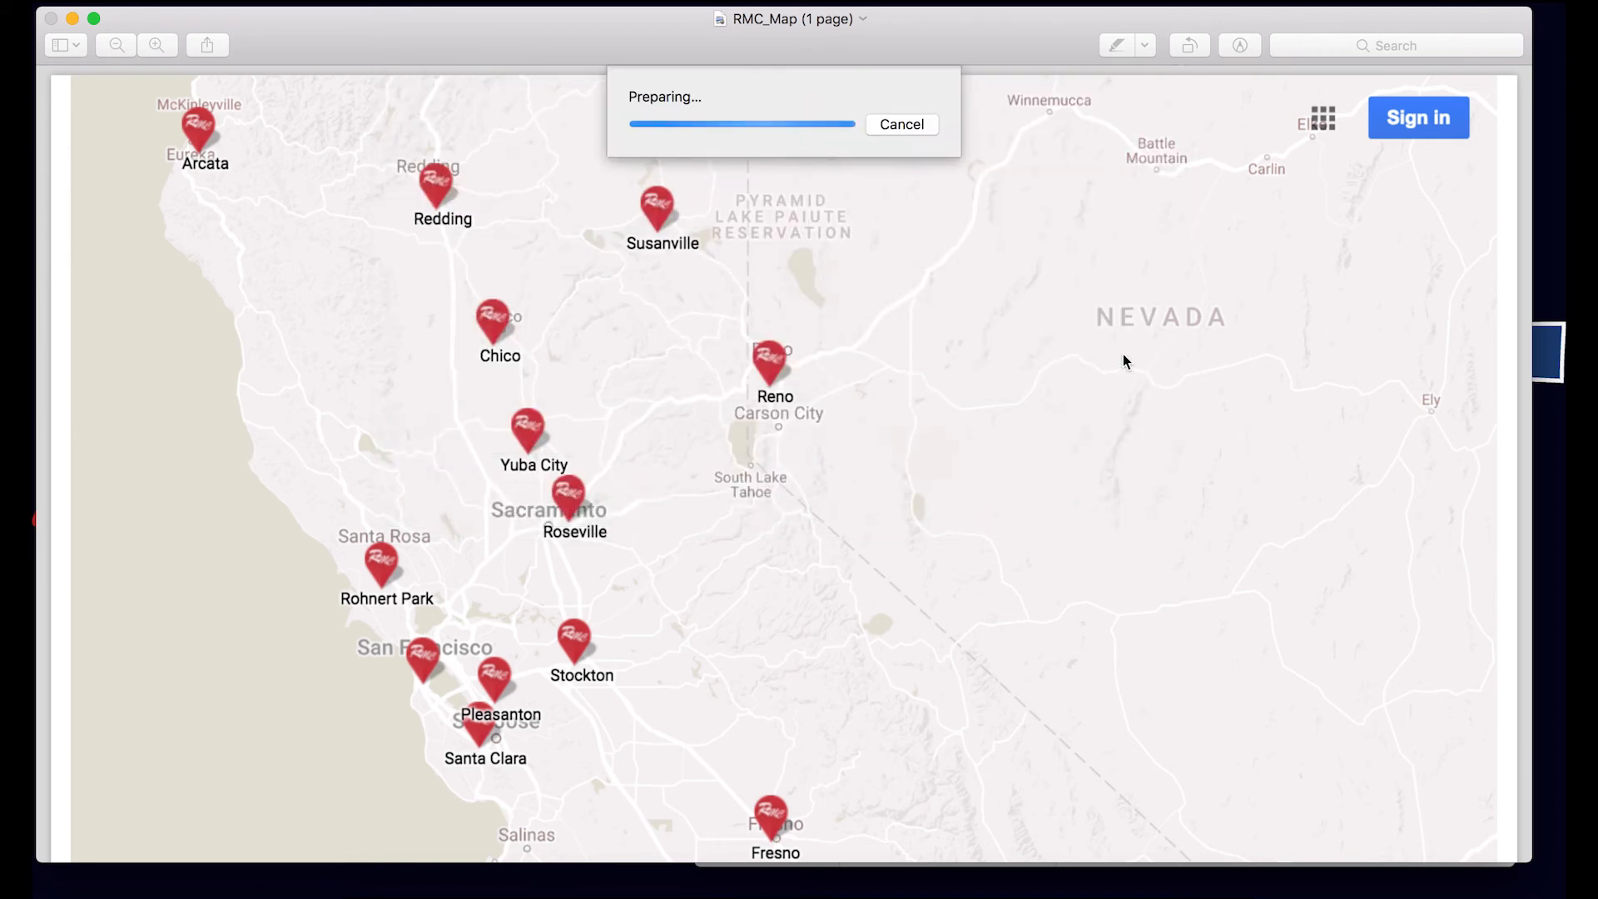